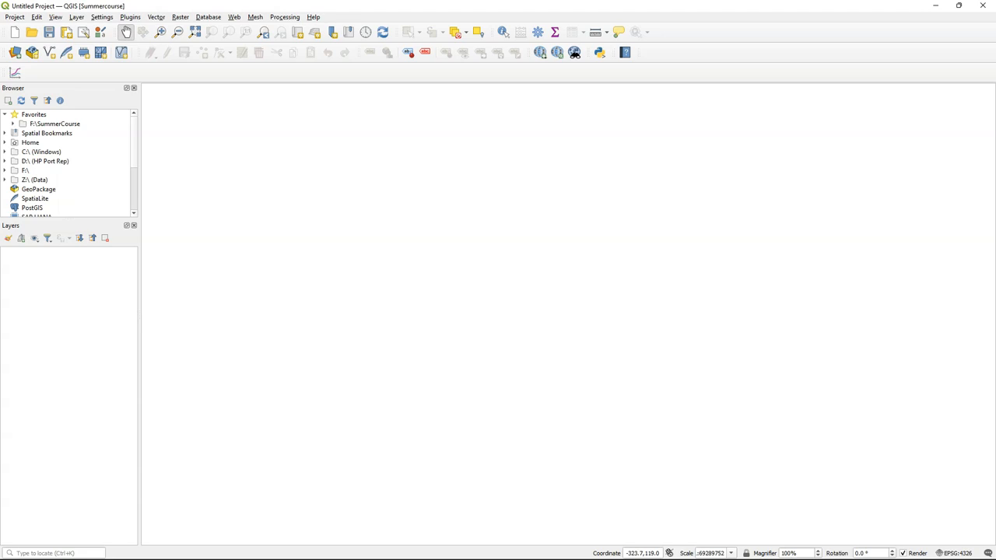
Install the MapTiler plugin from the plugin manager and close it
{"action": "left_click", "coordinate": [129, 15]}
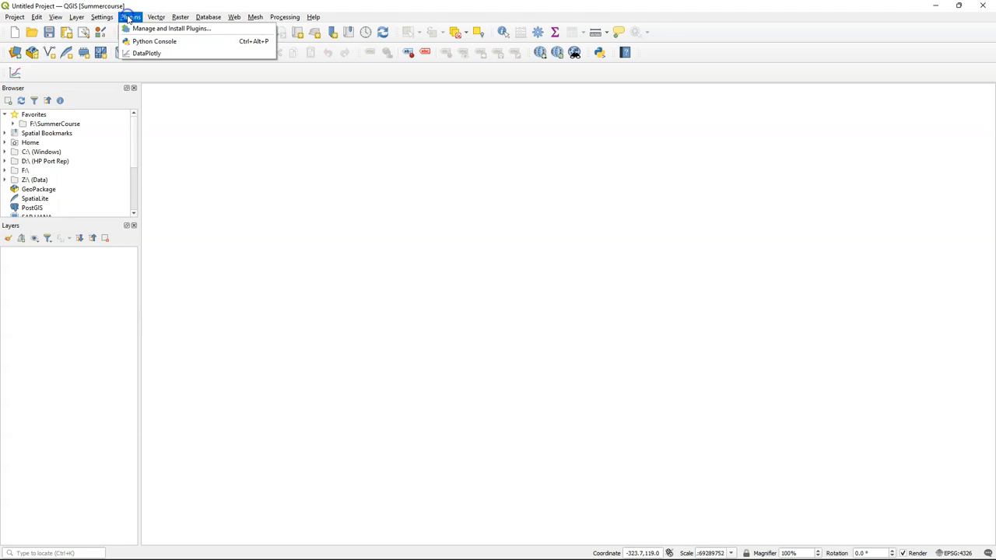
{"action": "left_click", "coordinate": [171, 28]}
{"action": "type", "text": "mapti"}
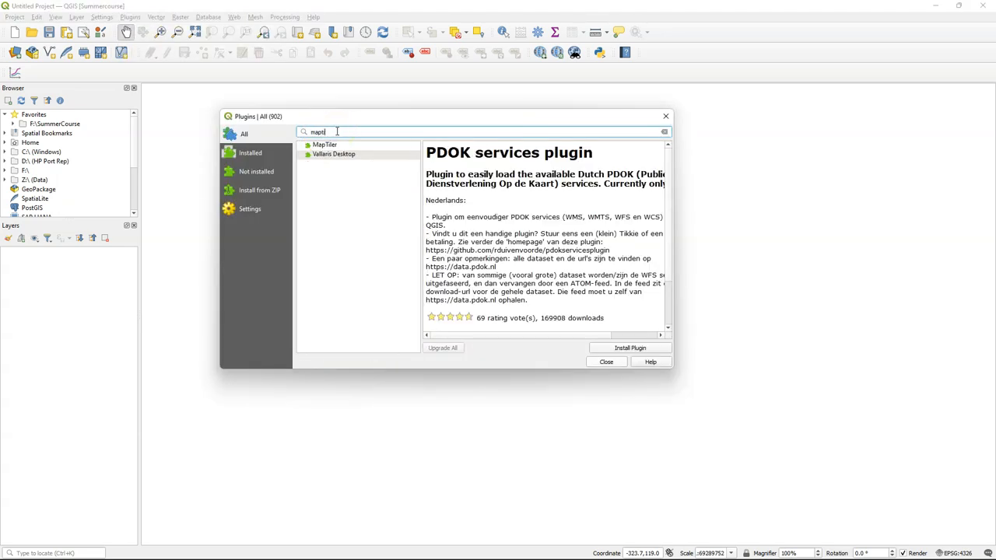
{"action": "left_click", "coordinate": [324, 144]}
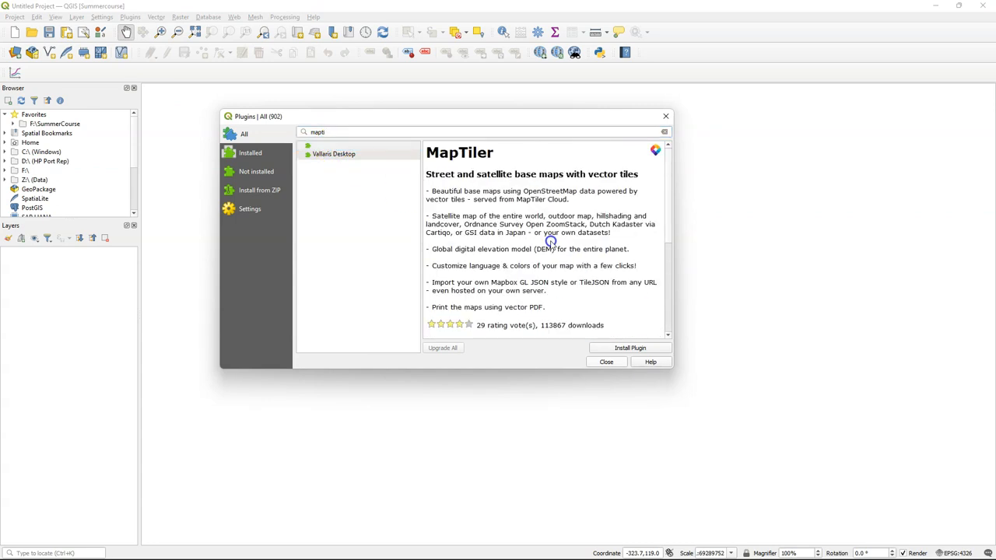
{"action": "left_click", "coordinate": [630, 349]}
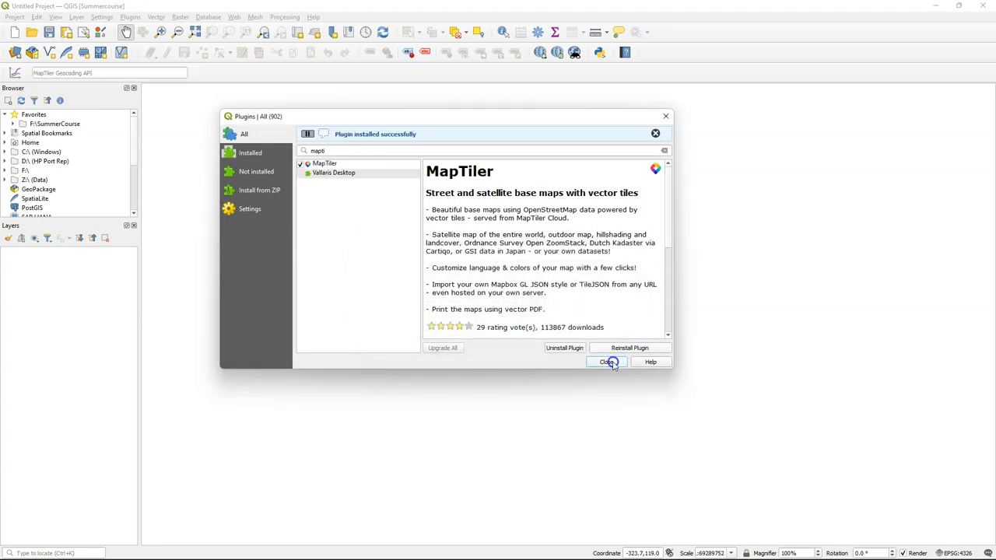
{"action": "left_click", "coordinate": [607, 361]}
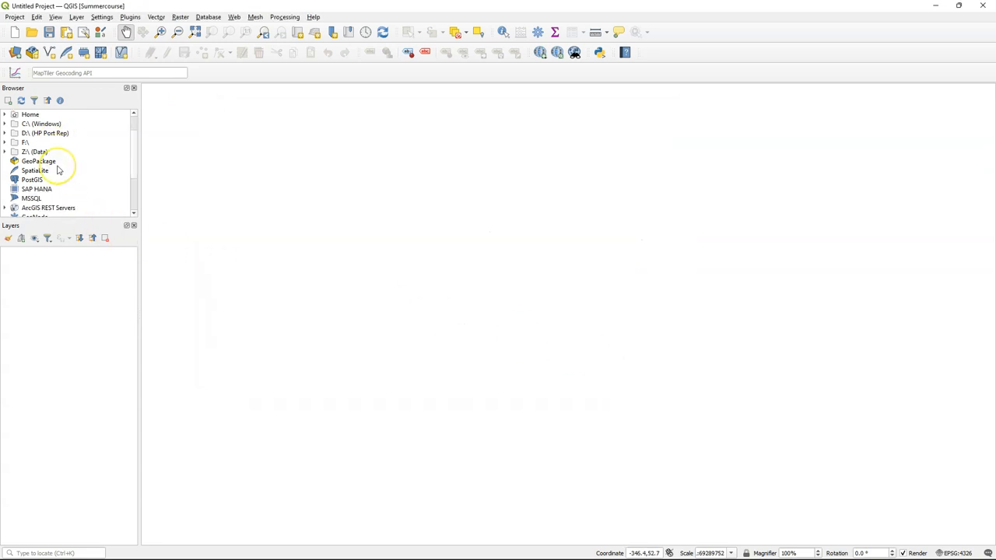
Open the Account settings of the MapTiler entry in the Browser panel
{"action": "scroll", "scroll_direction": "down", "scroll_amount": 3}
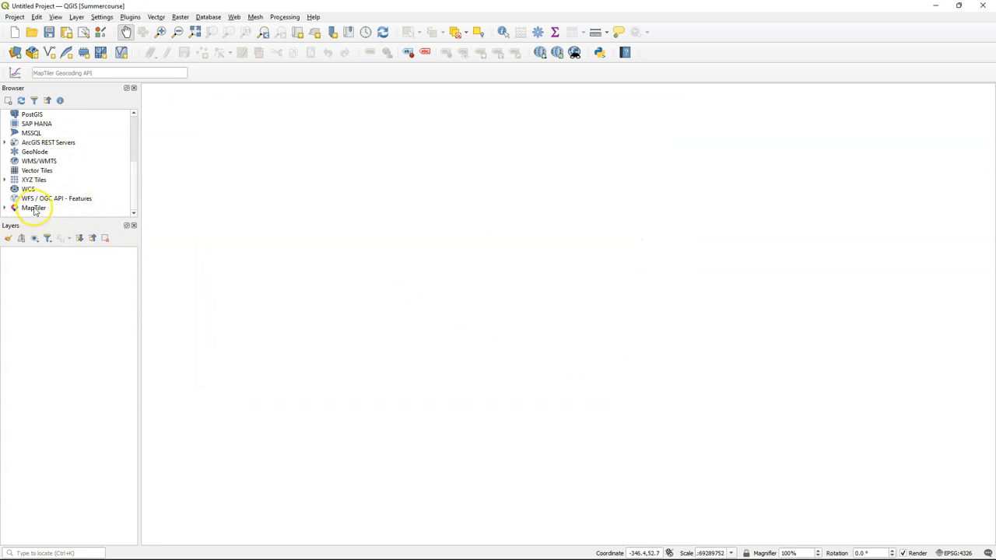
{"action": "right_click", "coordinate": [35, 208]}
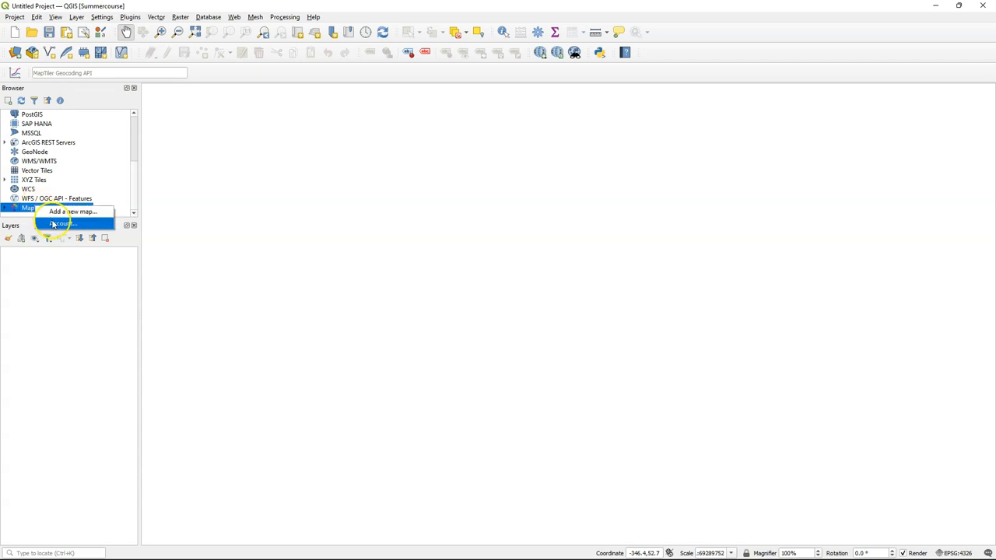
{"action": "left_click", "coordinate": [61, 224]}
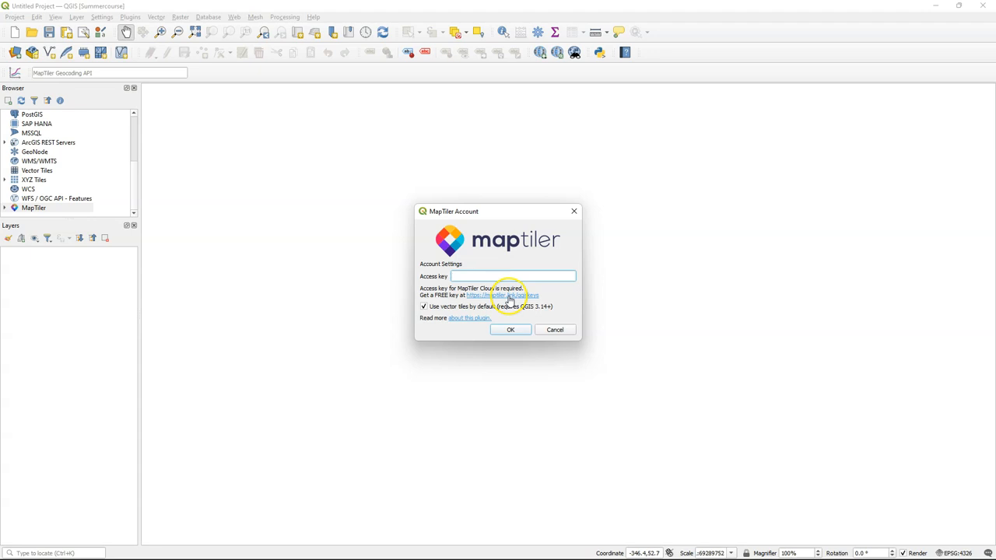
Follow the key link to MapTiler Cloud and sign in with Google
{"action": "left_click", "coordinate": [501, 295]}
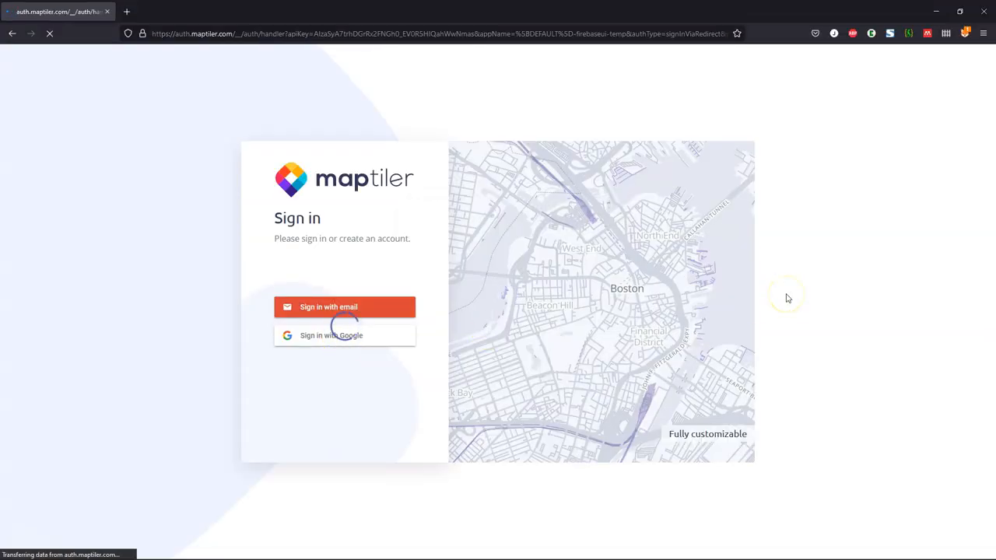
{"action": "left_click", "coordinate": [344, 306]}
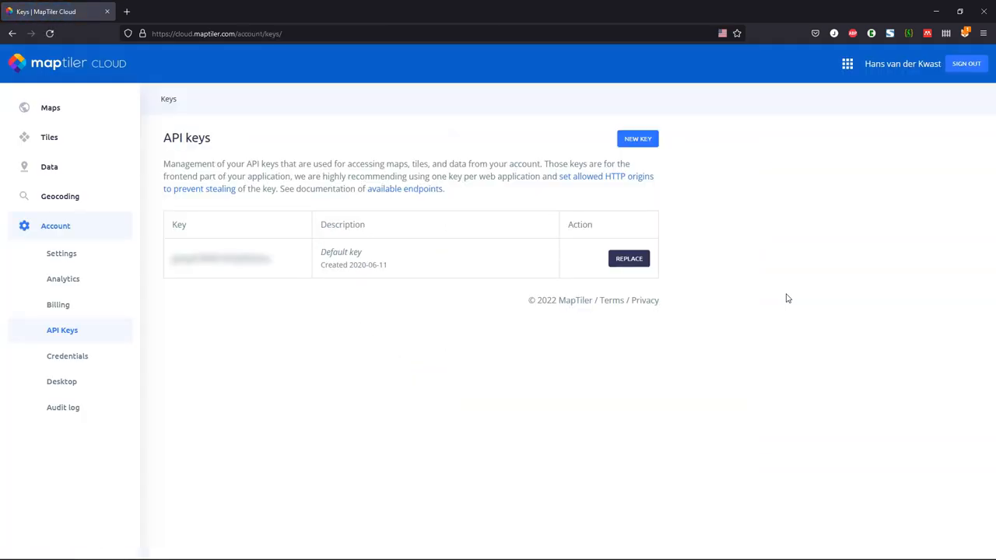
{"action": "mouse_move", "coordinate": [172, 261]}
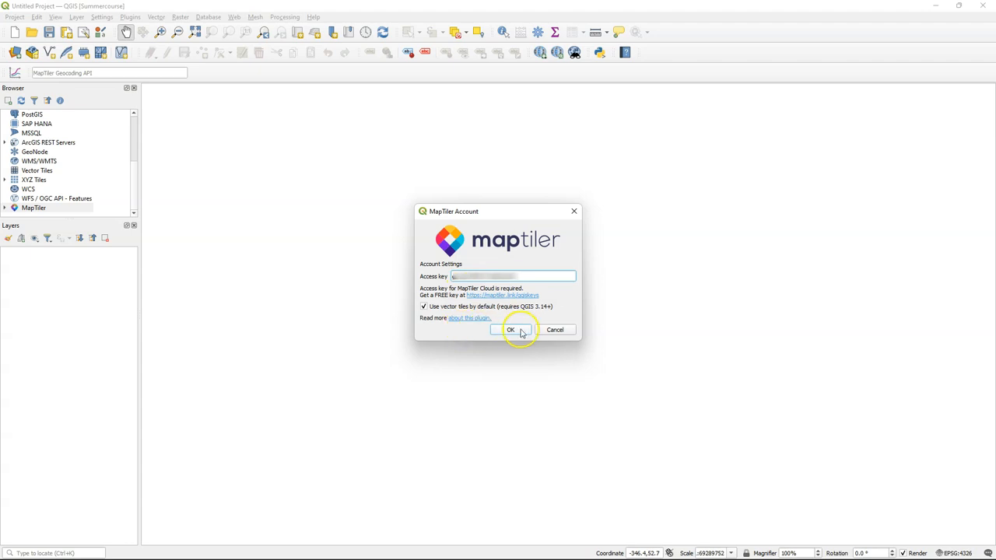
Confirm the pasted access key and add the MapTiler Basic map as vector tiles
{"action": "left_click", "coordinate": [510, 330]}
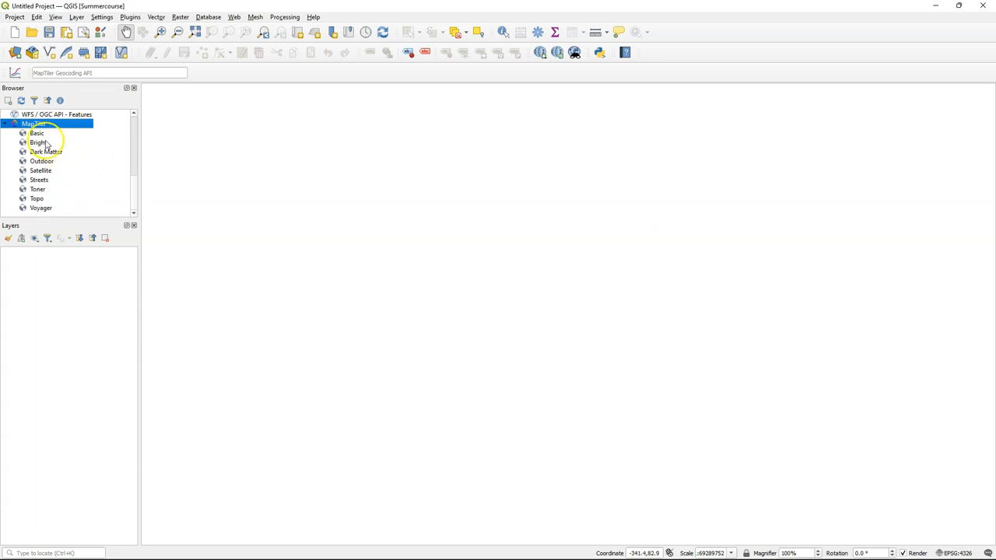
{"action": "right_click", "coordinate": [37, 134]}
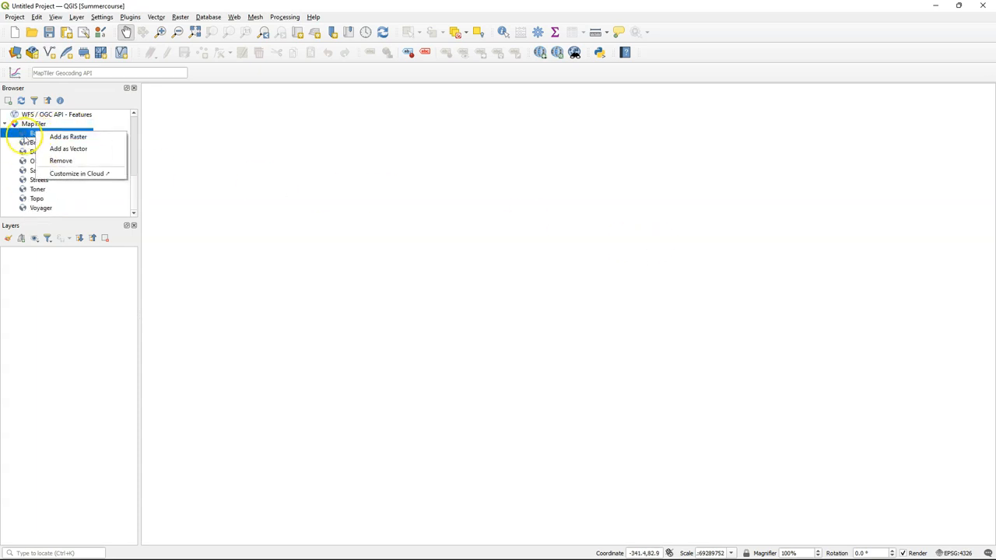
{"action": "mouse_move", "coordinate": [68, 149]}
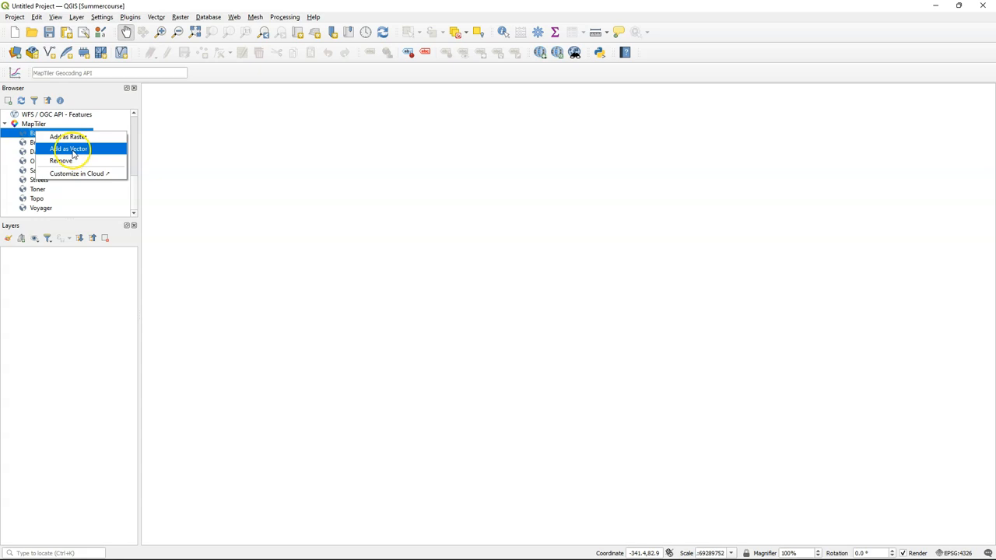
{"action": "left_click", "coordinate": [69, 150]}
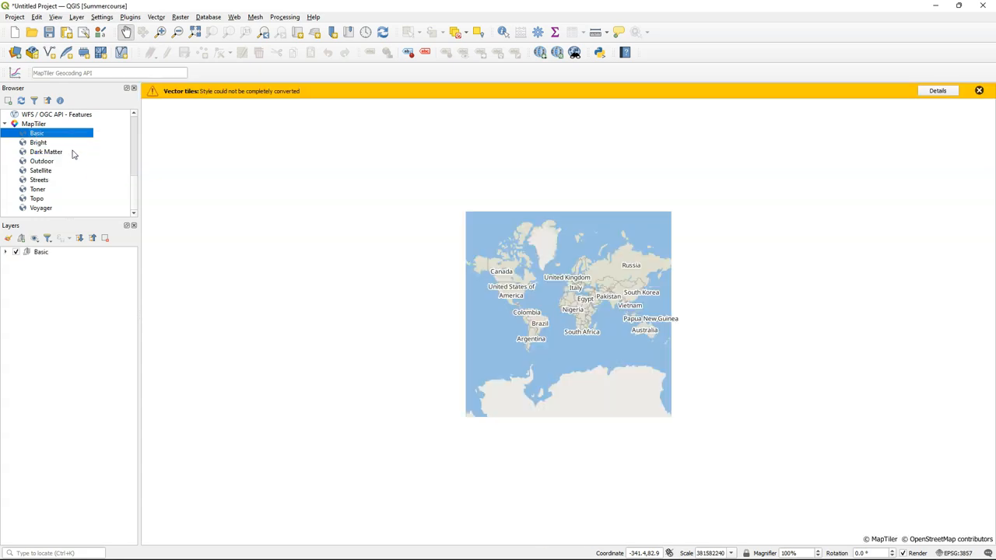
{"action": "mouse_move", "coordinate": [915, 112]}
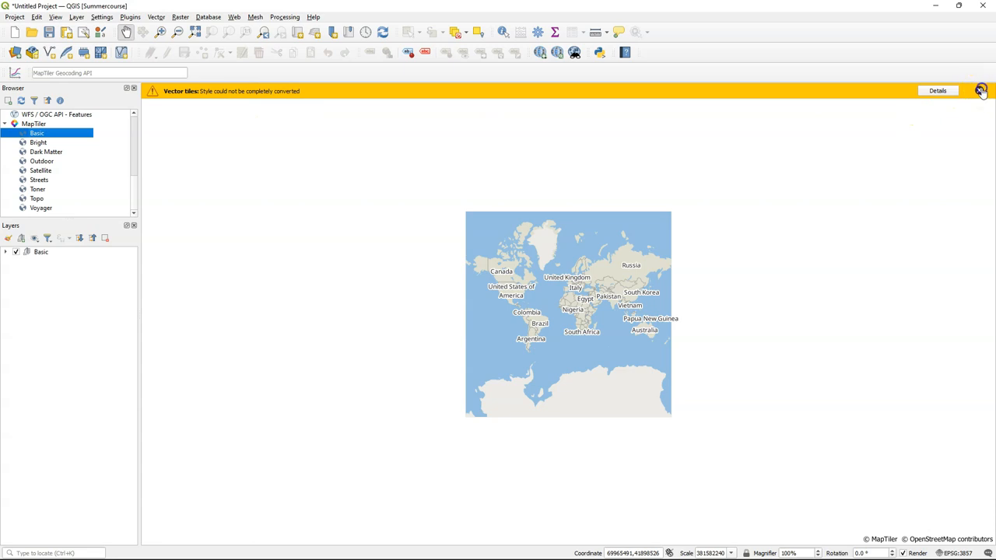
Dismiss the warning, then switch off road lines and country labels on the MapTiler Planet layer
{"action": "left_click", "coordinate": [980, 90]}
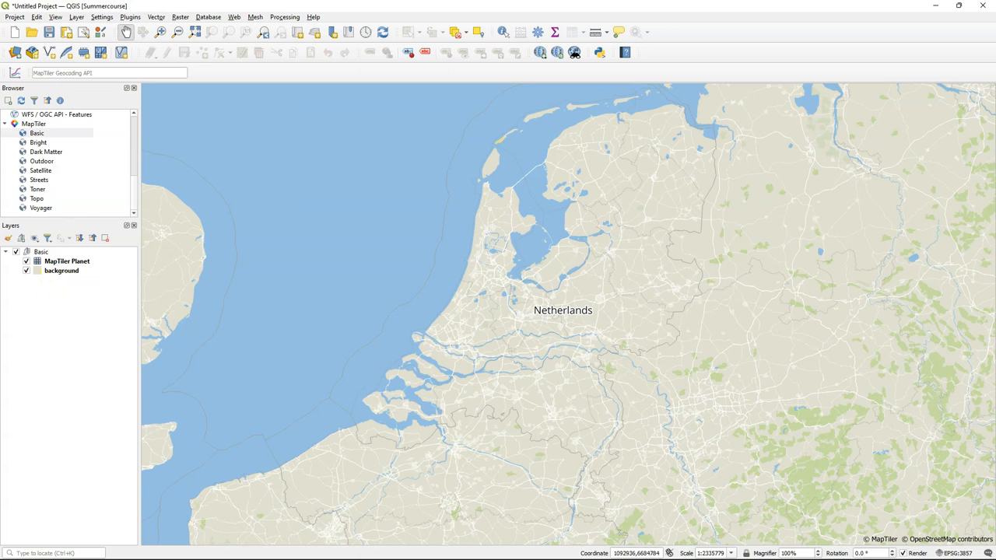
{"action": "left_click", "coordinate": [66, 261]}
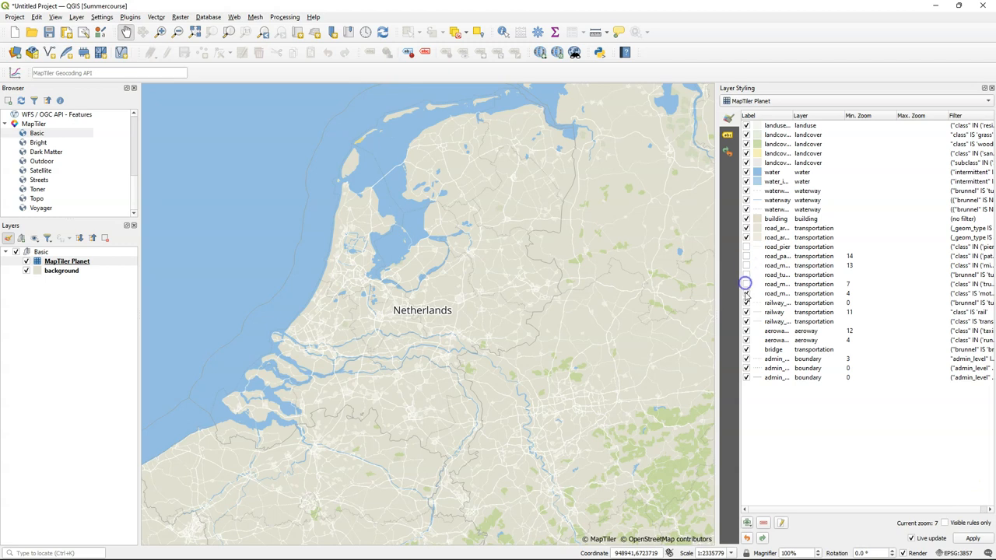
{"action": "left_click", "coordinate": [747, 302]}
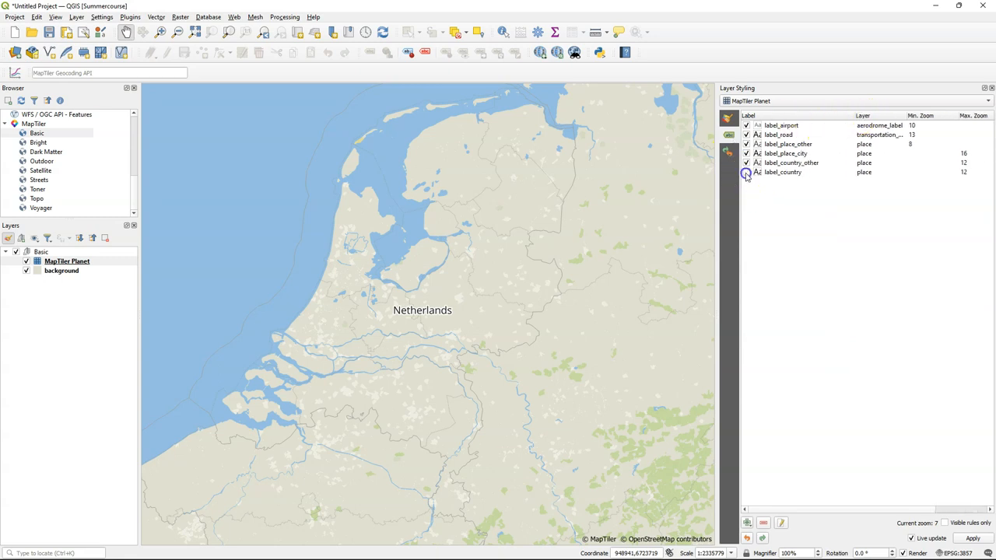
{"action": "left_click", "coordinate": [746, 171]}
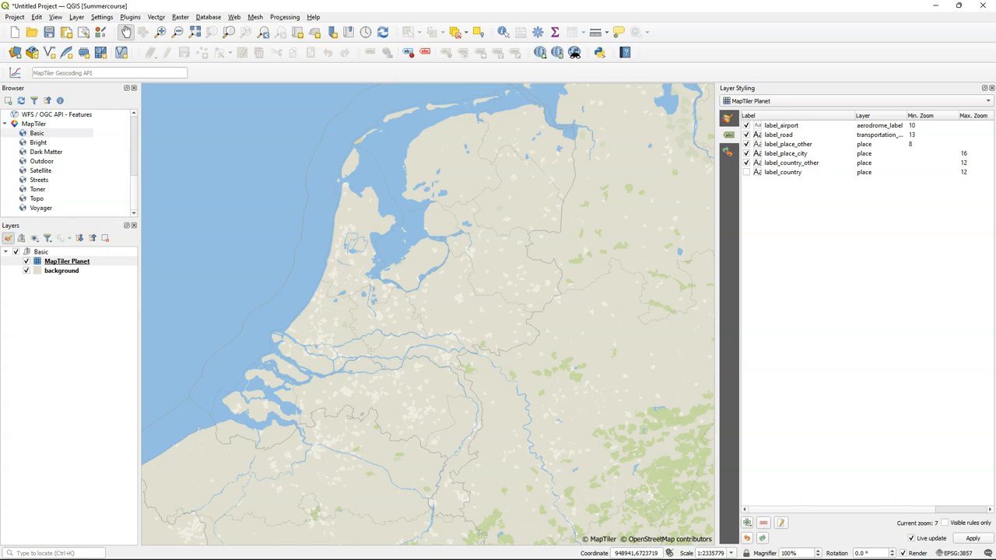
{"action": "left_click", "coordinate": [63, 271]}
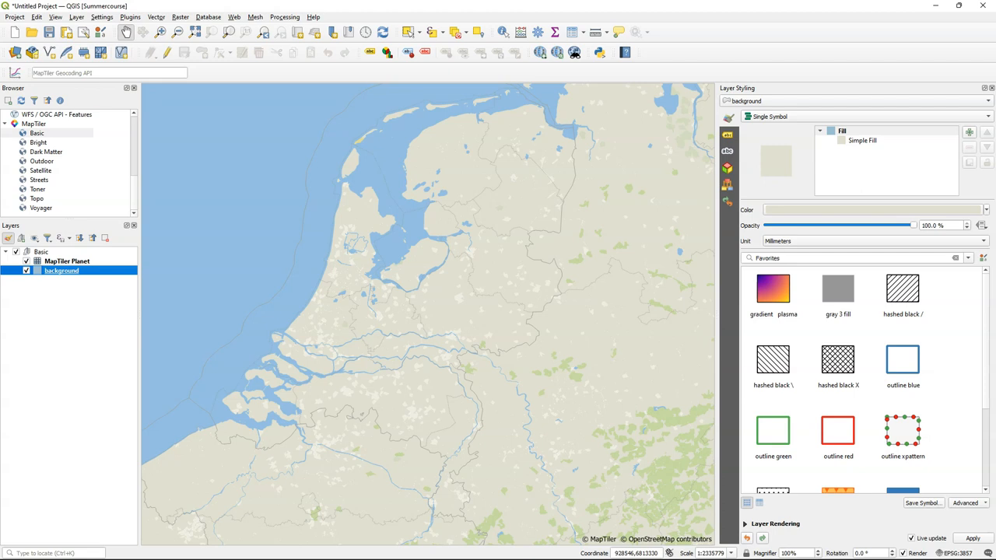
{"action": "mouse_move", "coordinate": [847, 155]}
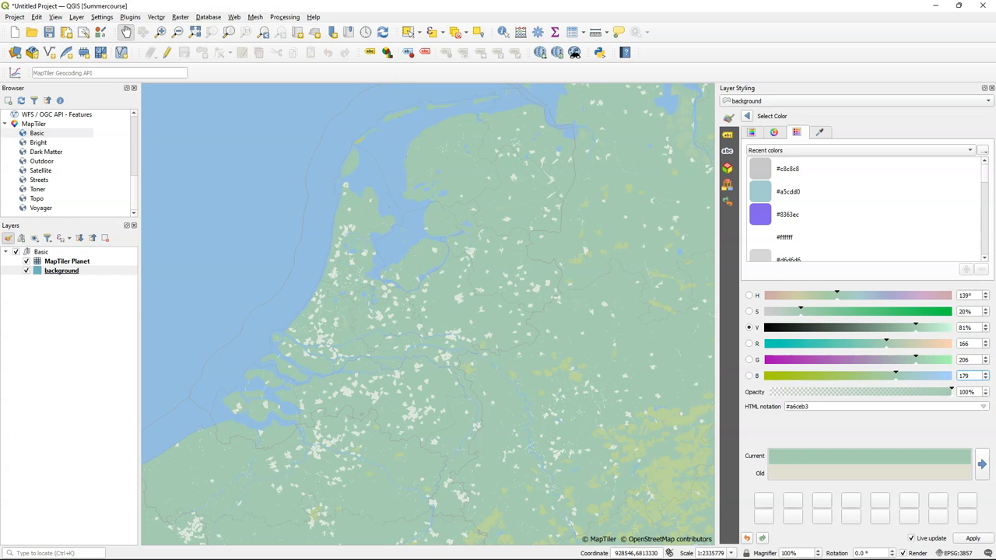
Add the Dark Matter map from MapTiler Cloud to the MapTiler browser connection
{"action": "right_click", "coordinate": [34, 124]}
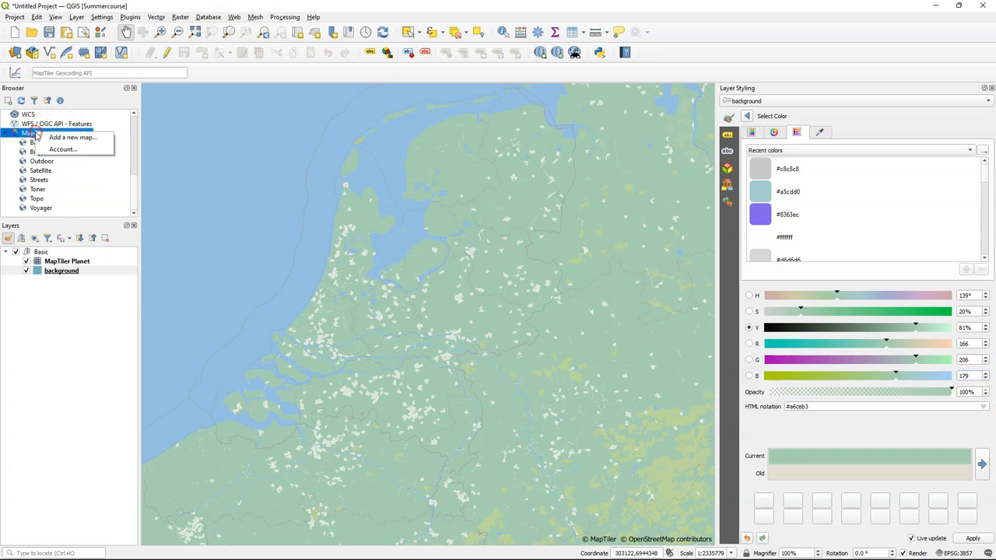
{"action": "left_click", "coordinate": [72, 137]}
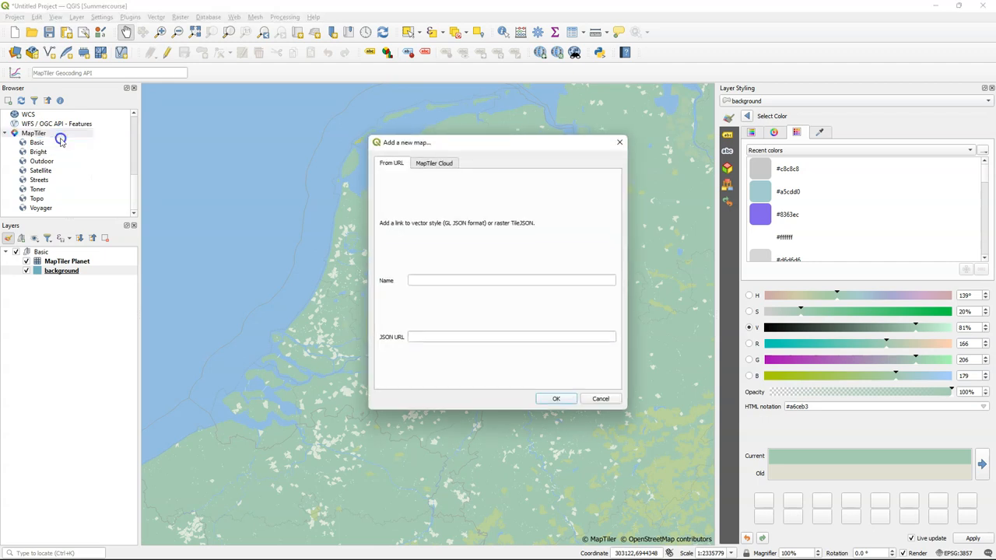
{"action": "left_click", "coordinate": [435, 163]}
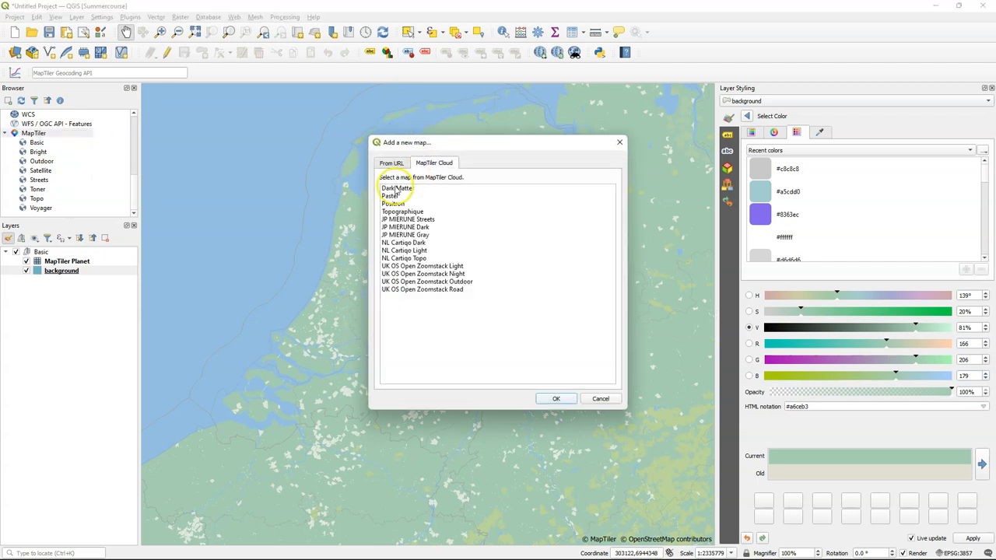
{"action": "left_click", "coordinate": [399, 187]}
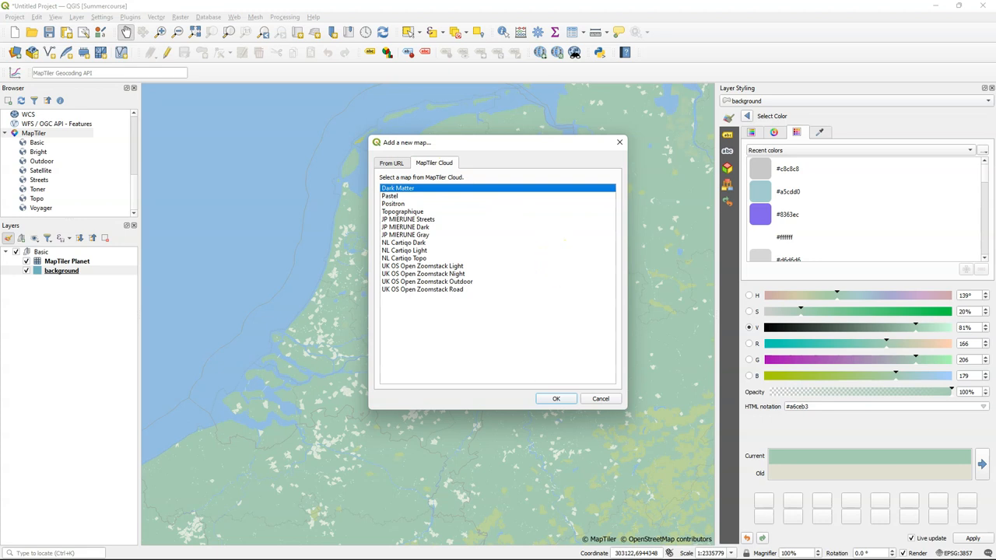
{"action": "left_click", "coordinate": [556, 398]}
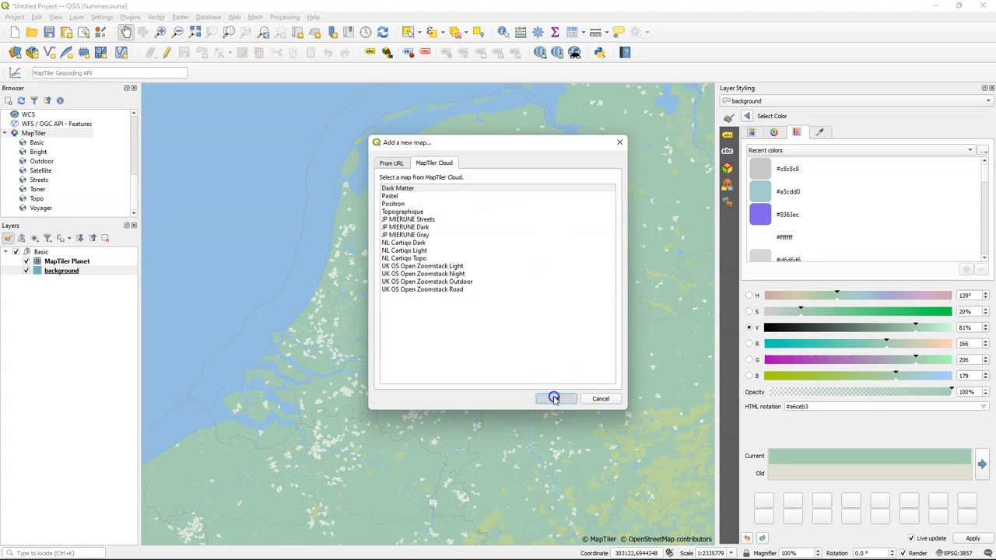
{"action": "left_click", "coordinate": [554, 398]}
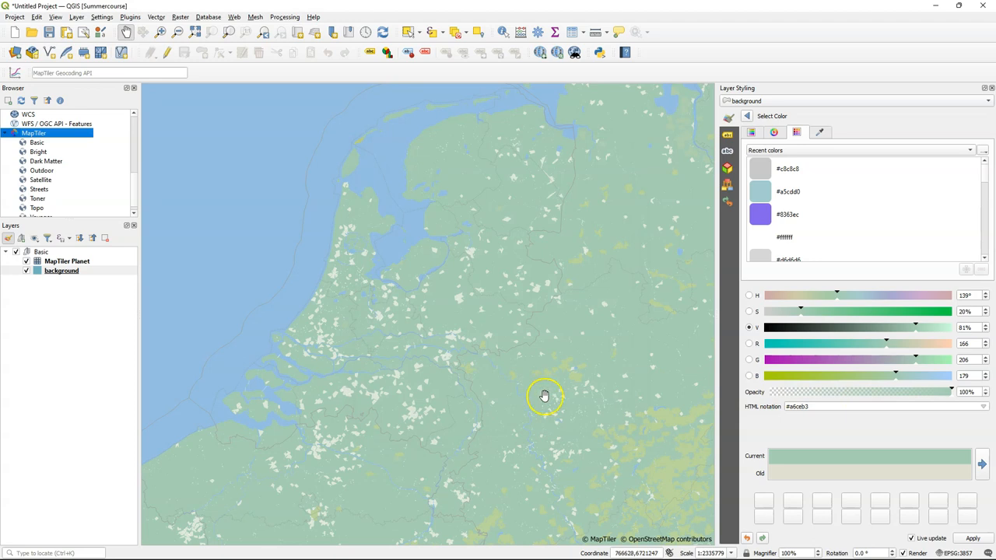
Load Dark Matter into the project and confirm removing the old Basic group
{"action": "right_click", "coordinate": [42, 161]}
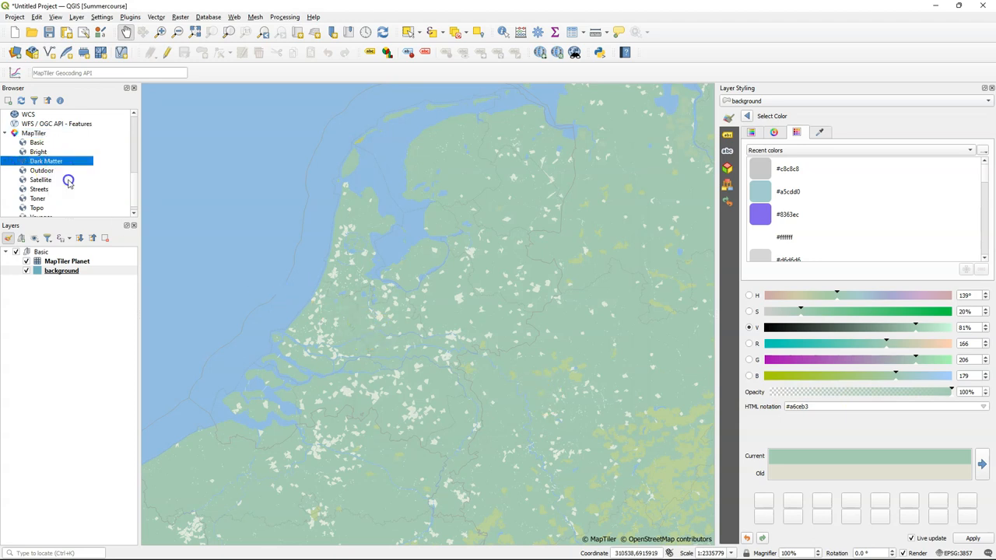
{"action": "double_click", "coordinate": [47, 160]}
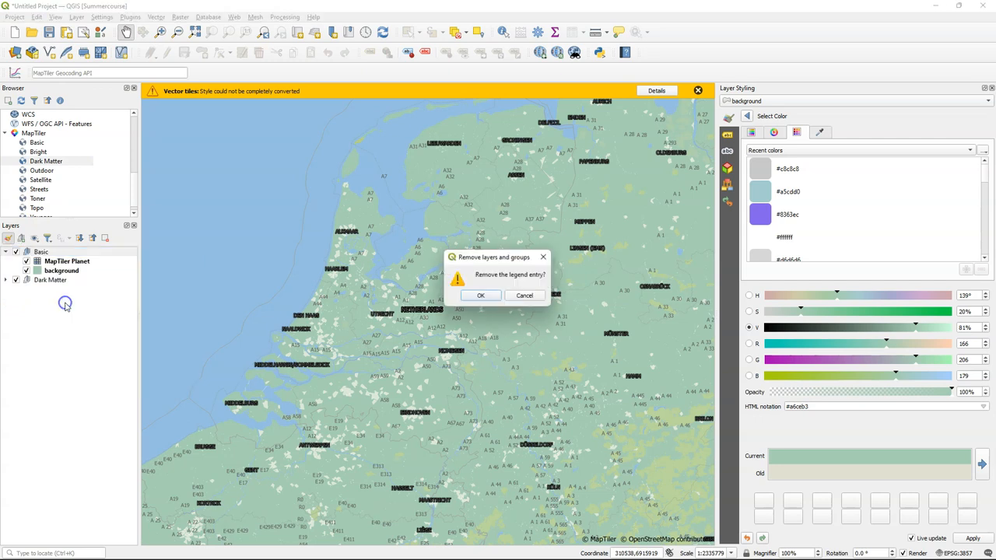
{"action": "left_click", "coordinate": [480, 296]}
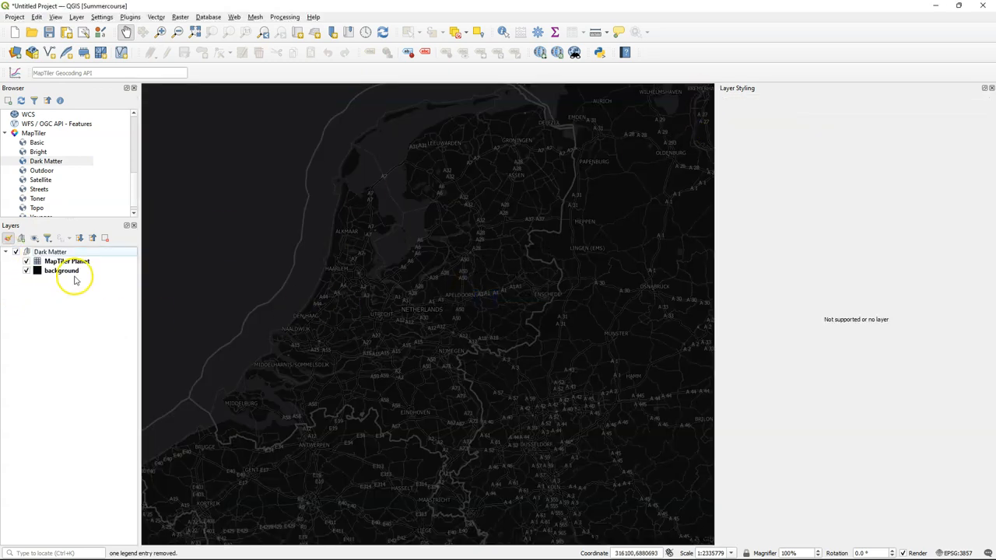
Browse the MapTiler Planet layer's rules and labels, then select the background layer
{"action": "left_click", "coordinate": [66, 262]}
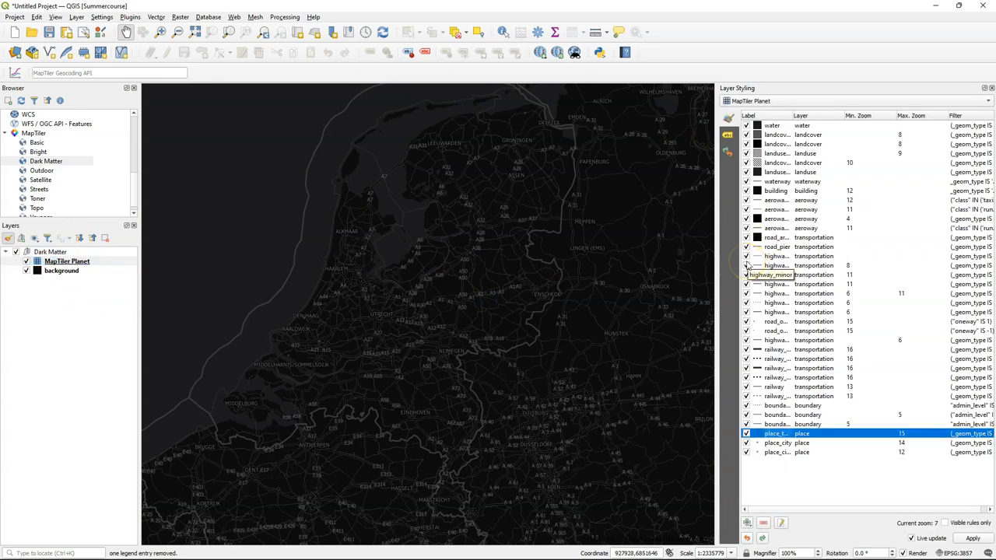
{"action": "mouse_move", "coordinate": [747, 255]}
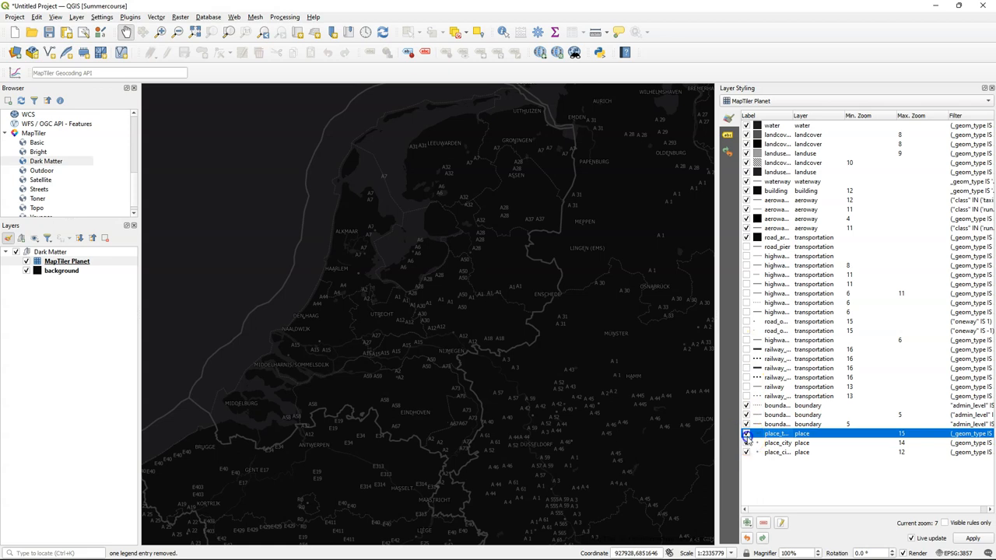
{"action": "left_click", "coordinate": [747, 432]}
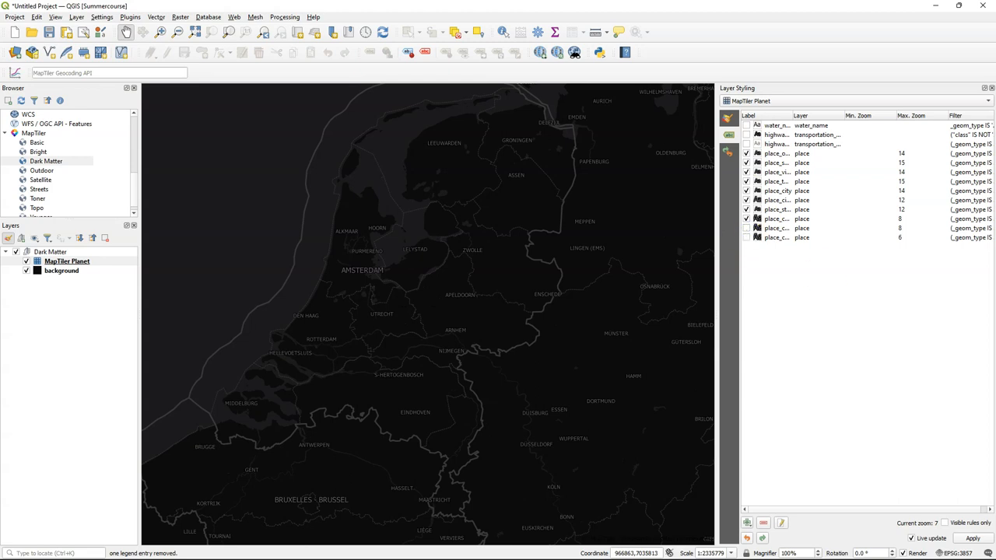
{"action": "left_click", "coordinate": [61, 271]}
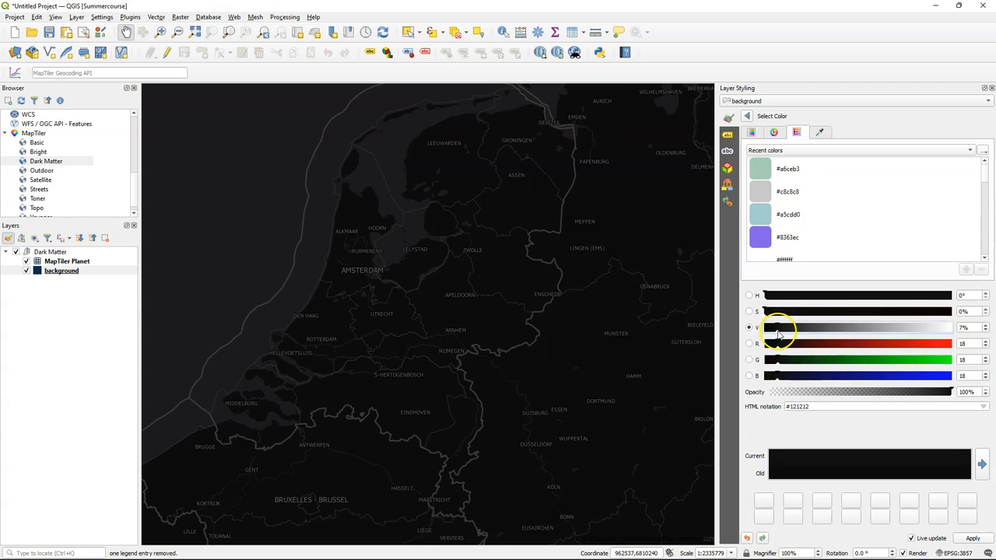
Drag the Value slider right to lighten the background from near-black to dark grey
{"action": "left_click_drag", "start_coordinate": [778, 327], "coordinate": [806, 326]}
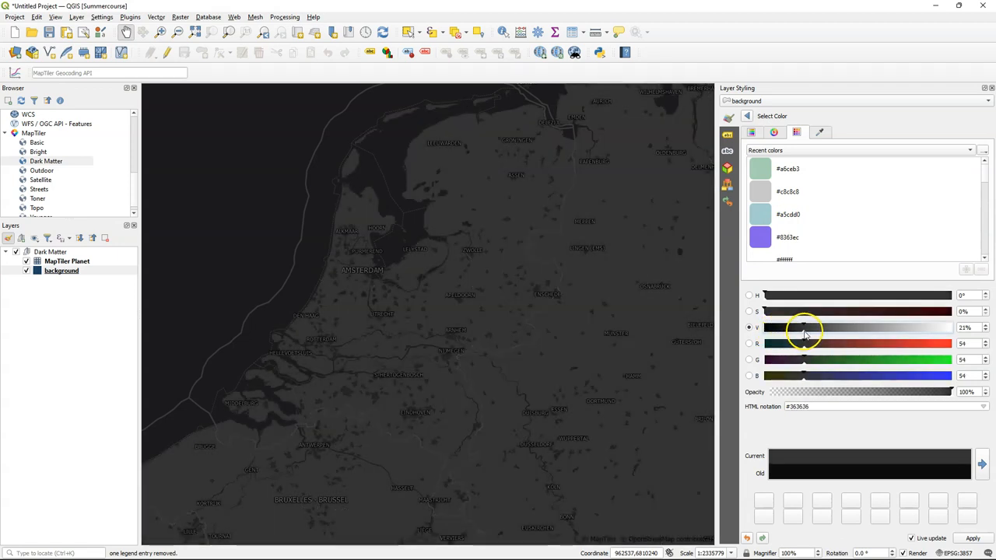
{"action": "left_click_drag", "start_coordinate": [806, 327], "coordinate": [819, 327]}
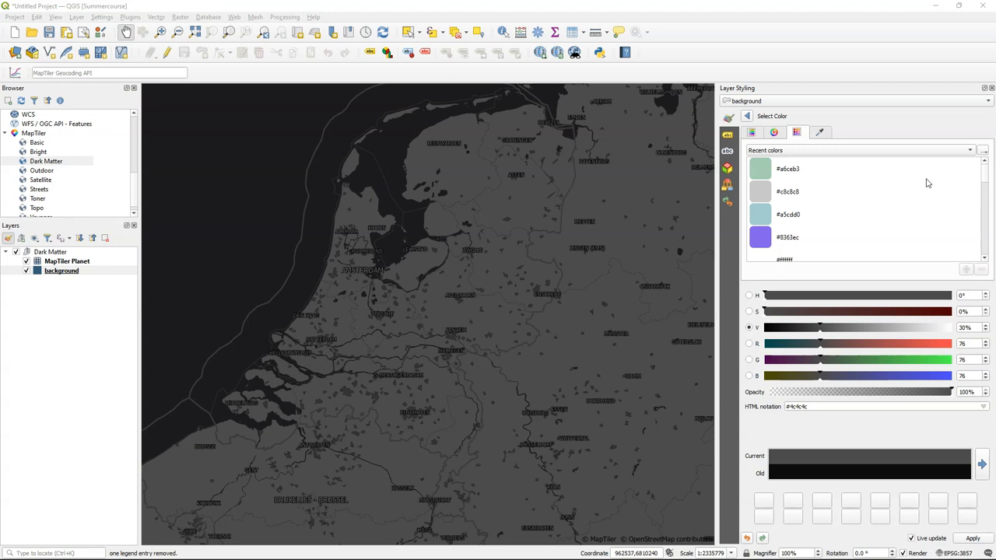
{"action": "mouse_move", "coordinate": [131, 16]}
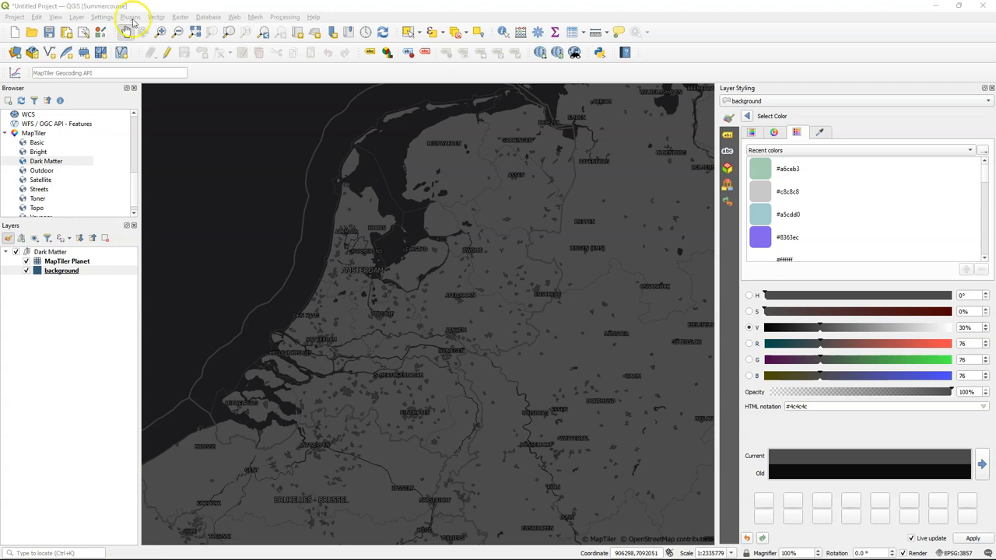
Install the QuickOSM plugin from the plugin manager and close it
{"action": "left_click", "coordinate": [131, 16]}
{"action": "type", "text": "quickos"}
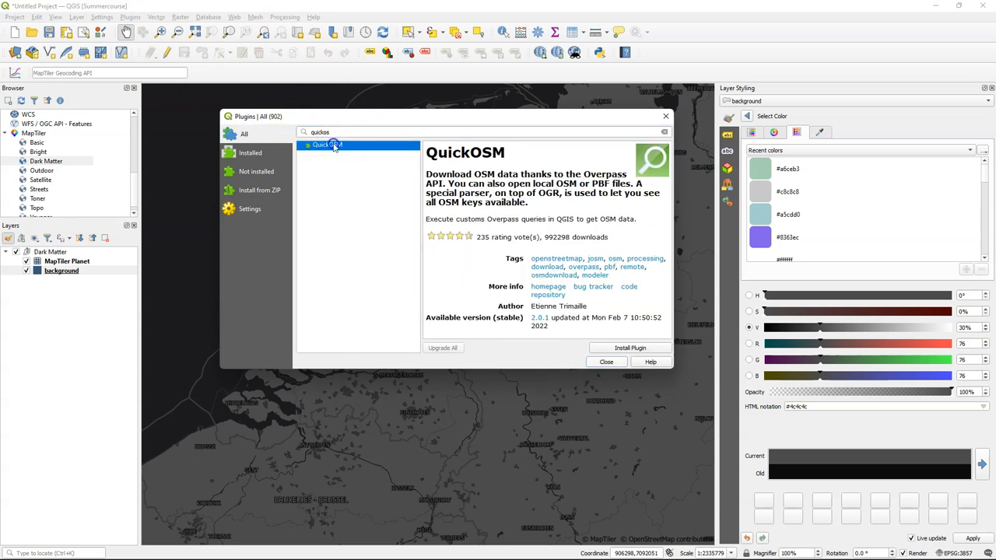
{"action": "left_click", "coordinate": [630, 349]}
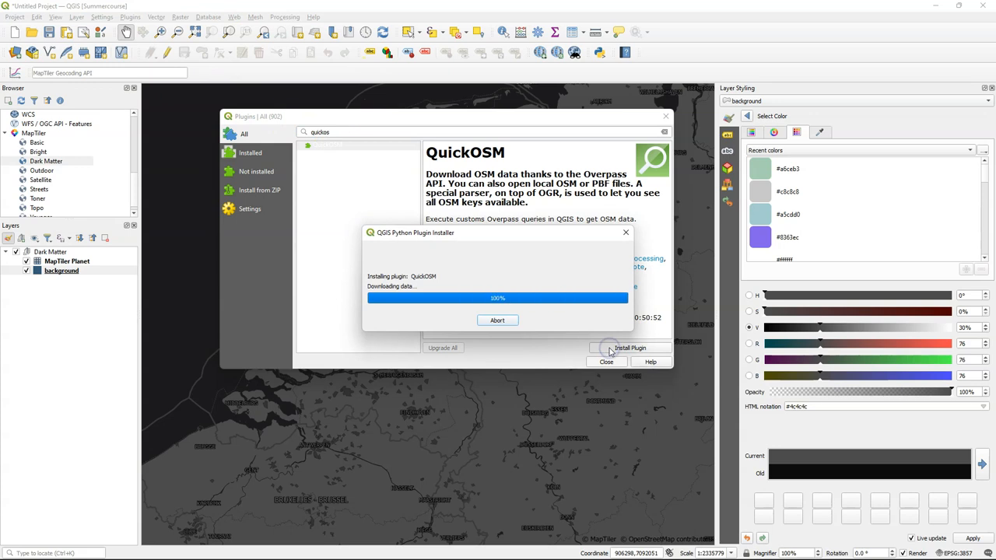
{"action": "left_click", "coordinate": [498, 321]}
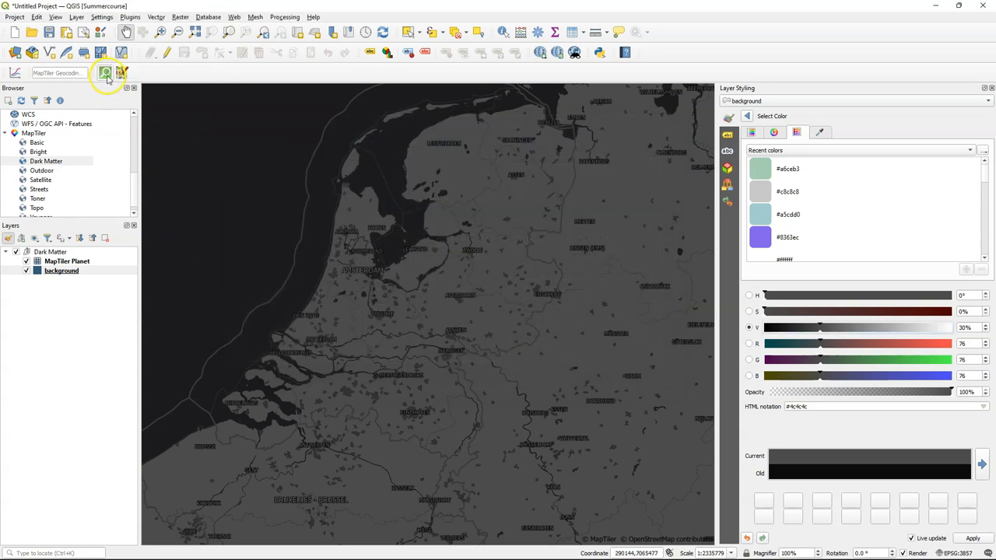
Scroll the OSM wiki Map features page down to the amenity=drinking_water entry
{"action": "left_click", "coordinate": [106, 74]}
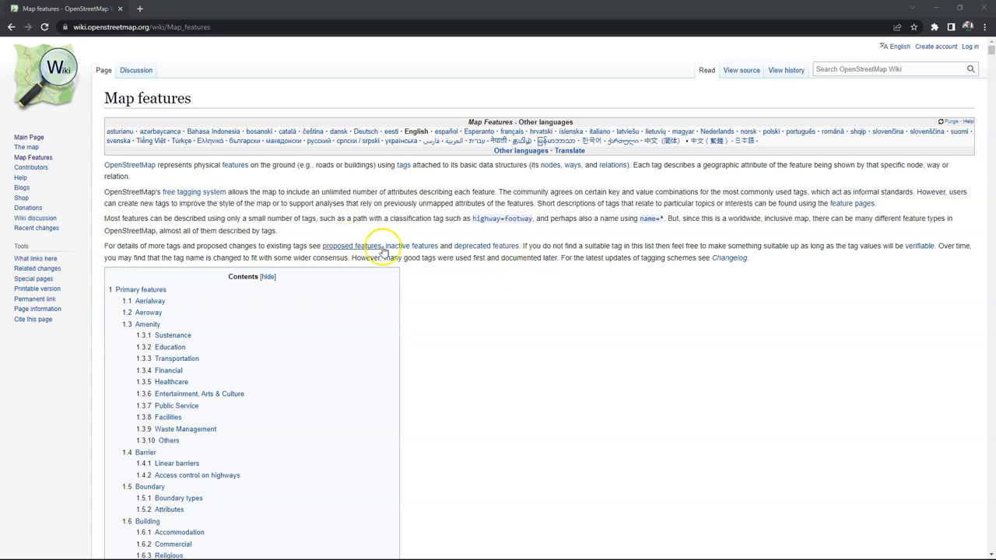
{"action": "scroll", "scroll_direction": "down", "scroll_amount": 3}
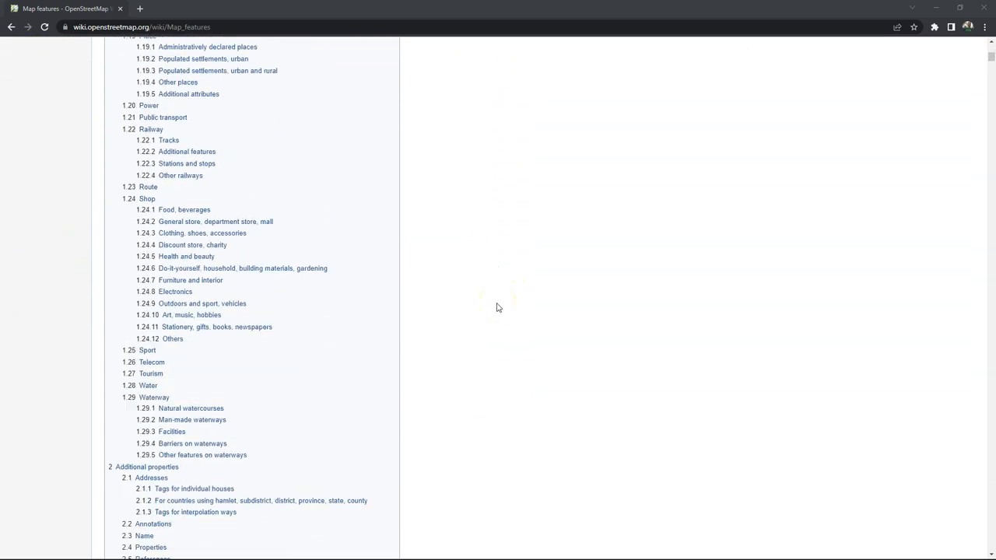
{"action": "scroll", "scroll_direction": "down", "scroll_amount": 3}
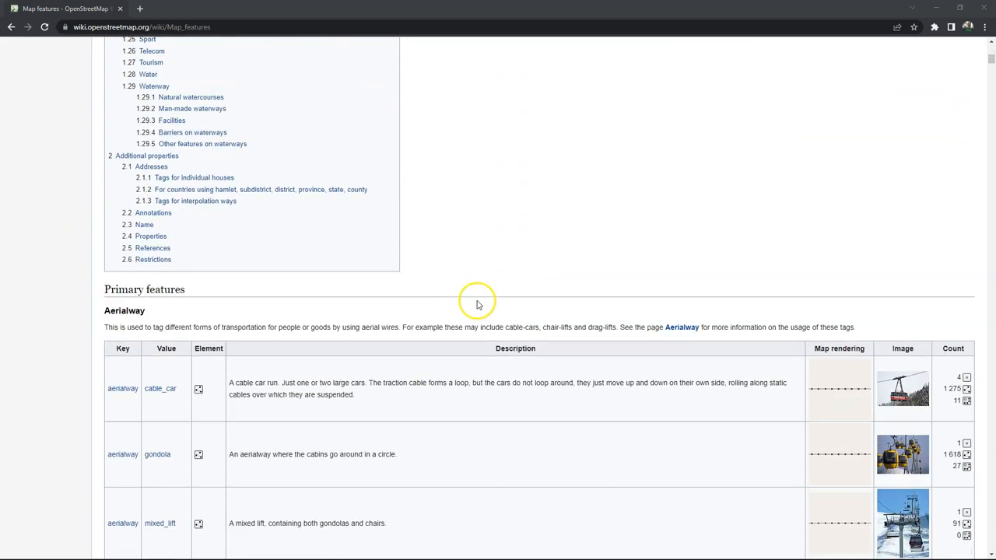
{"action": "scroll", "scroll_direction": "down", "scroll_amount": 3}
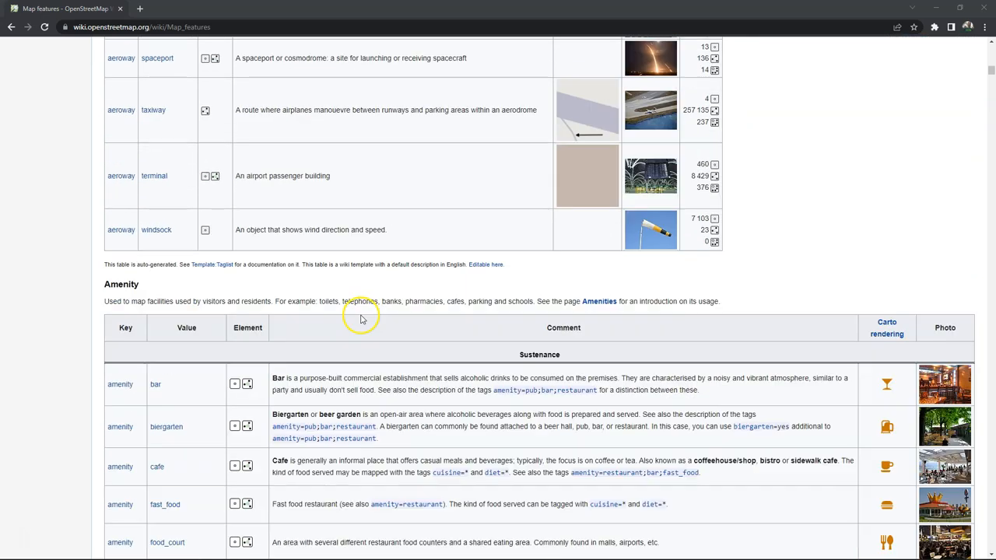
{"action": "scroll", "scroll_direction": "down", "scroll_amount": 3}
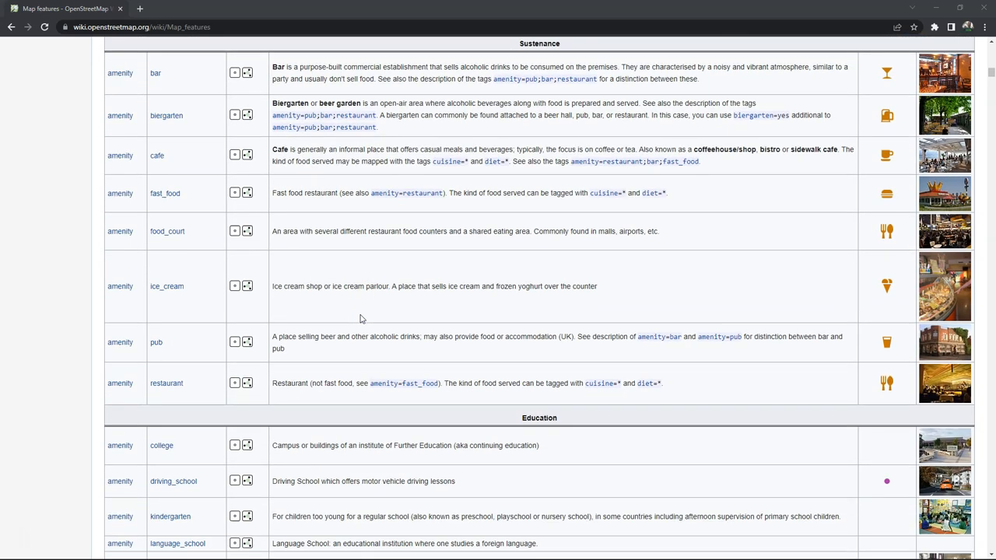
{"action": "scroll", "scroll_direction": "down", "scroll_amount": 3}
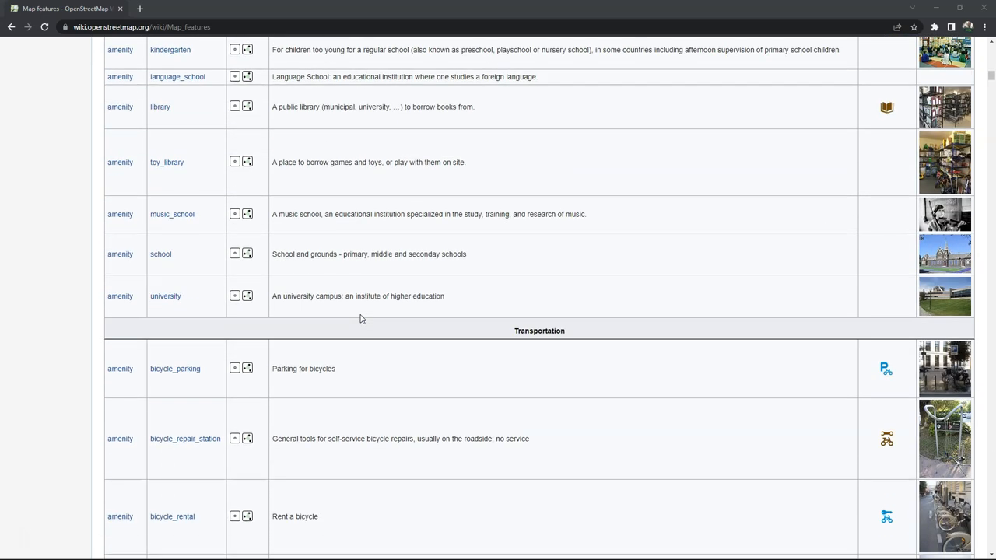
{"action": "scroll", "scroll_direction": "down", "scroll_amount": 3}
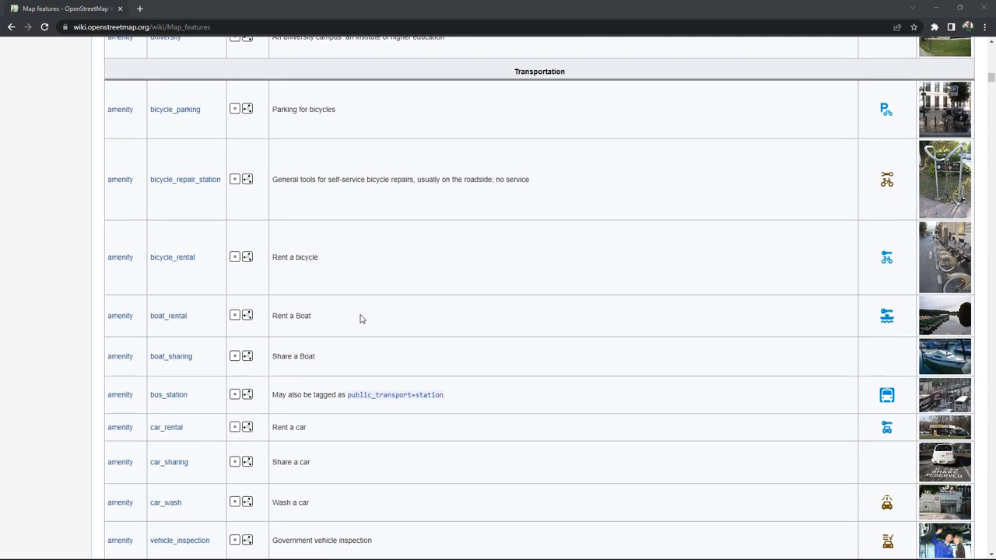
{"action": "scroll", "scroll_direction": "down", "scroll_amount": 3}
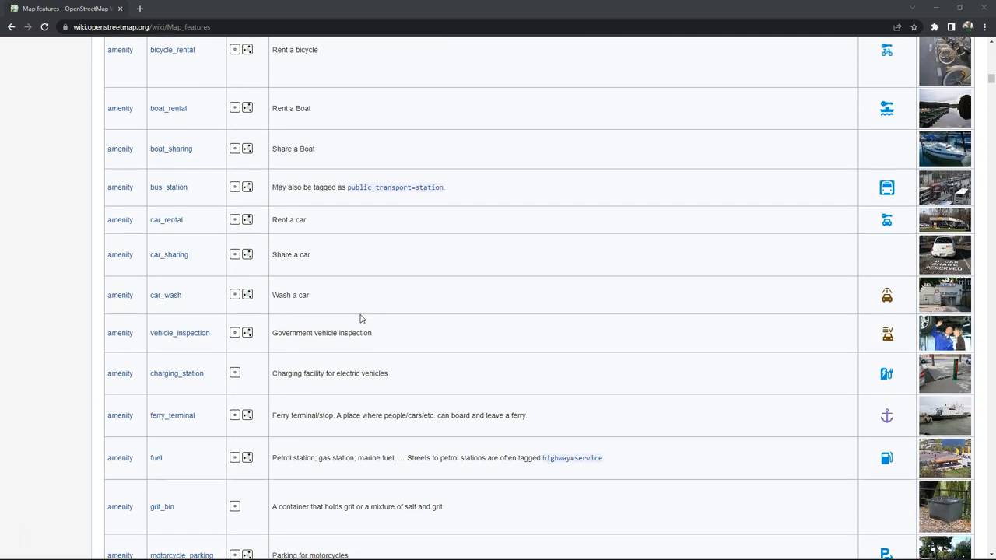
{"action": "scroll", "scroll_direction": "down", "scroll_amount": 3}
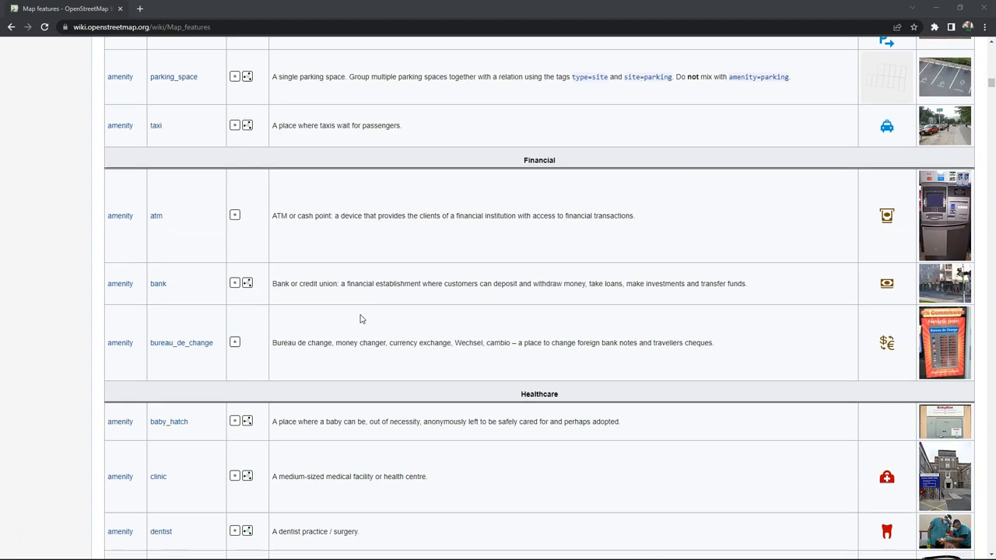
{"action": "scroll", "scroll_direction": "down", "scroll_amount": 3}
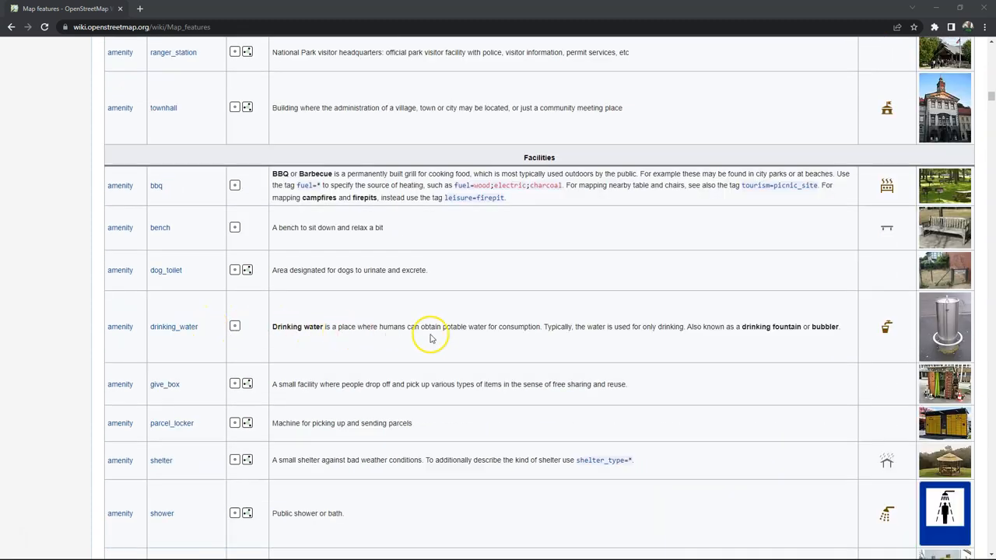
{"action": "mouse_move", "coordinate": [890, 346]}
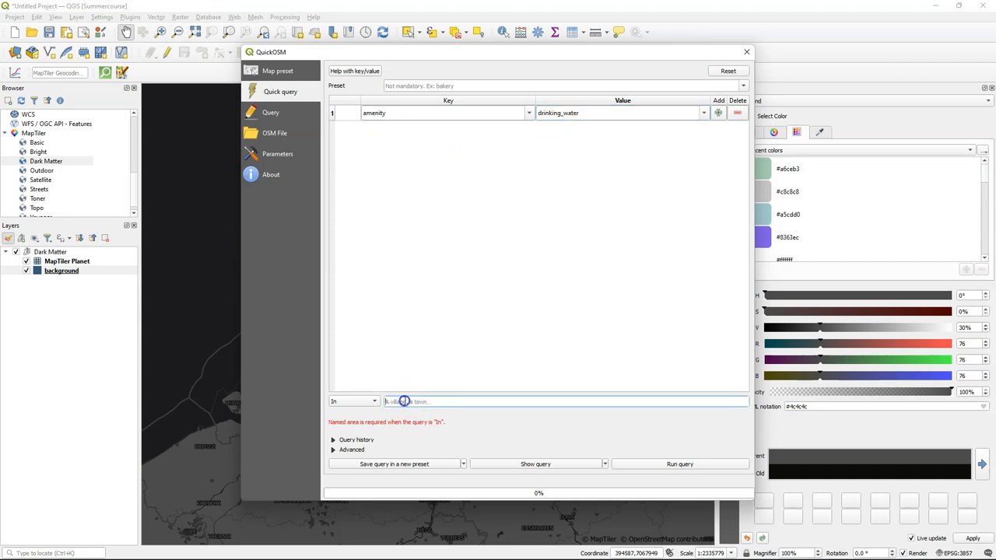
Run the QuickOSM query amenity=drinking_water with Netherlands as the area
{"action": "type", "text": "Netherlands"}
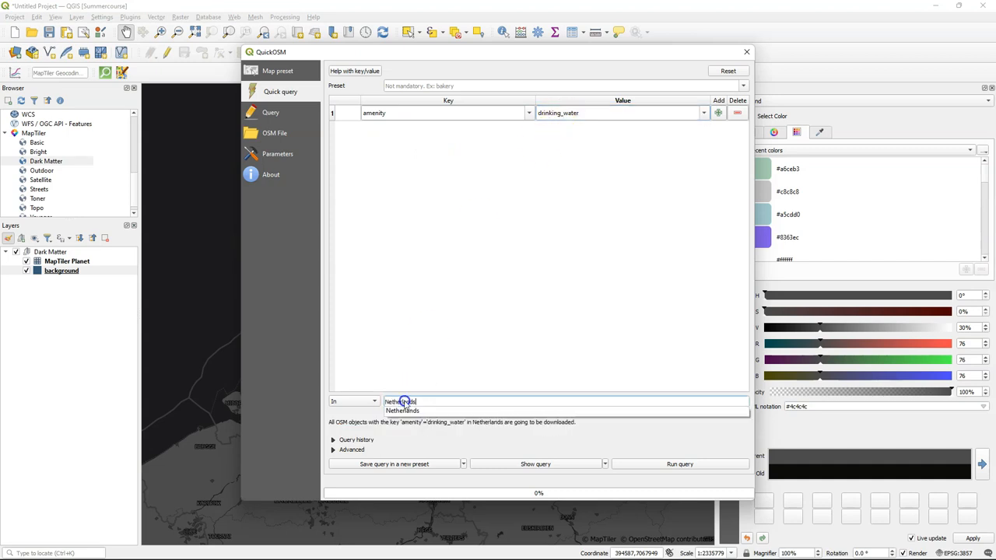
{"action": "left_click", "coordinate": [401, 401]}
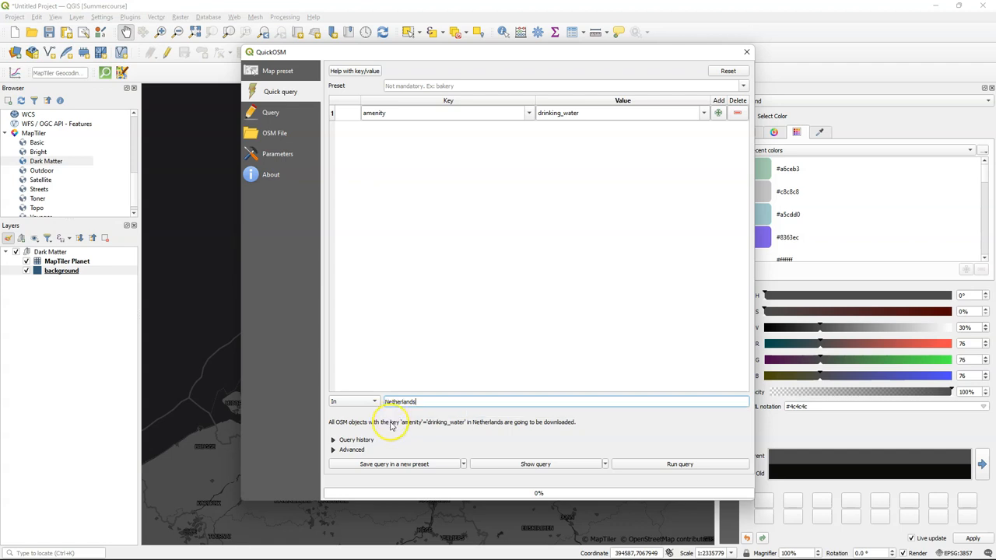
{"action": "left_click", "coordinate": [352, 341]}
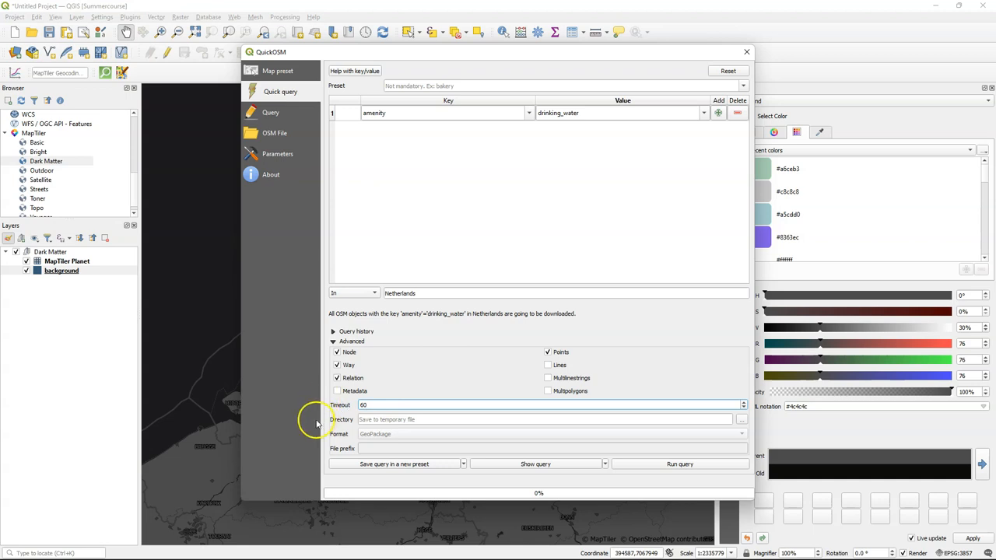
{"action": "left_click", "coordinate": [679, 463]}
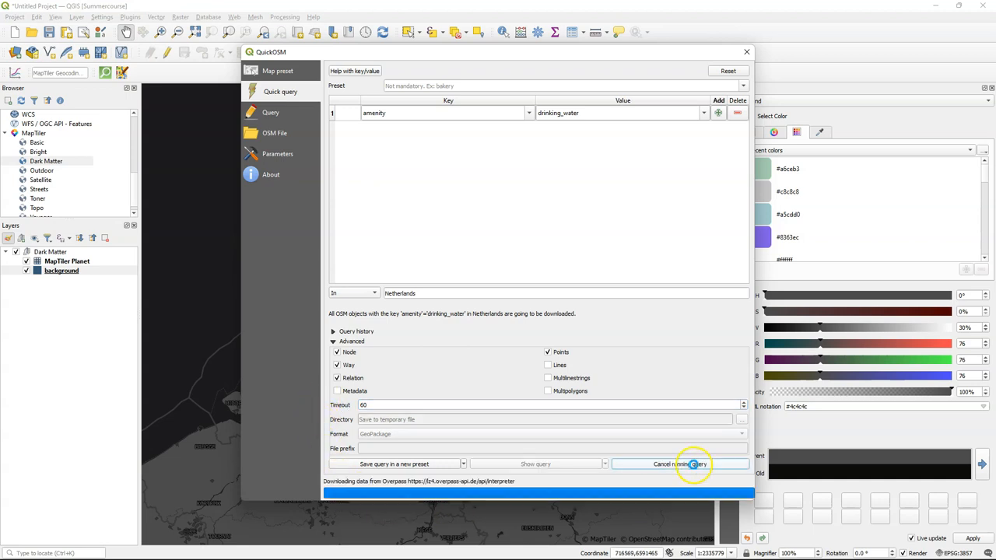
{"action": "mouse_move", "coordinate": [604, 479]}
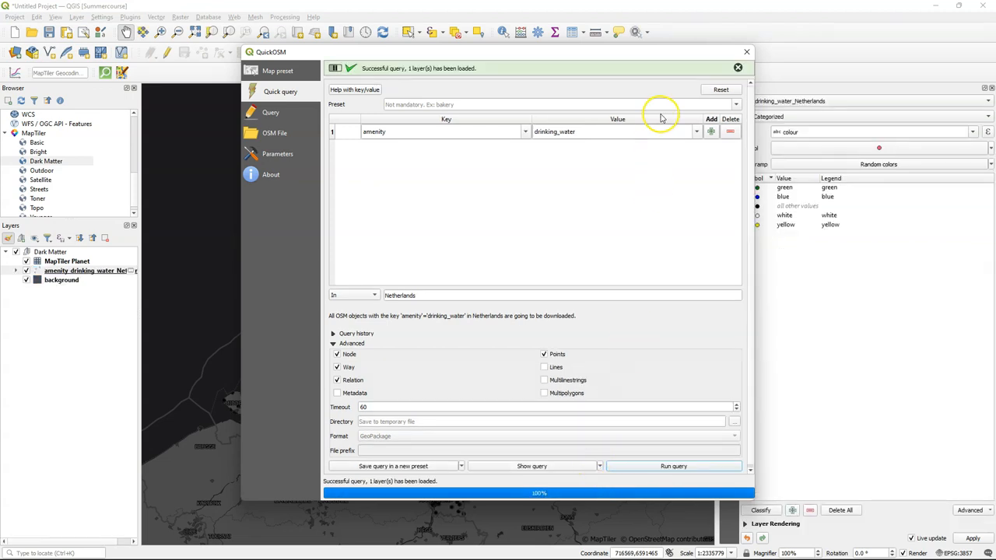
Close QuickOSM and move amenity_drinking_water_Netherlands to the top, out of the basemap group
{"action": "left_click", "coordinate": [747, 53]}
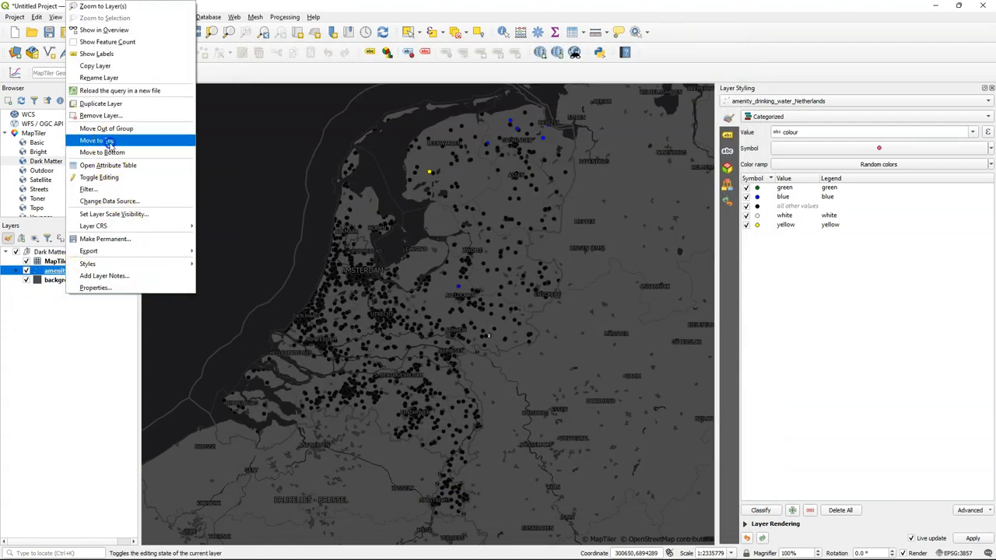
{"action": "left_click", "coordinate": [93, 140]}
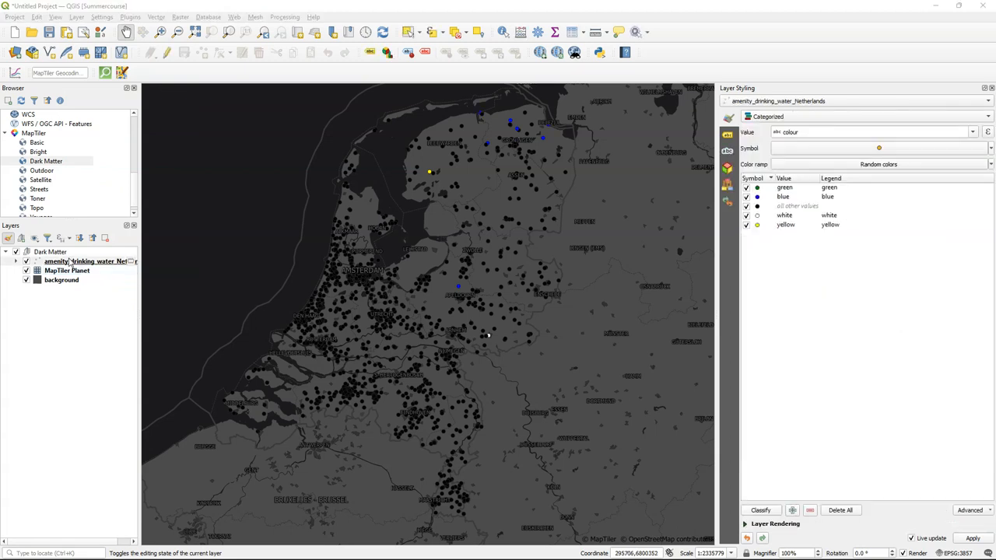
{"action": "right_click", "coordinate": [86, 261]}
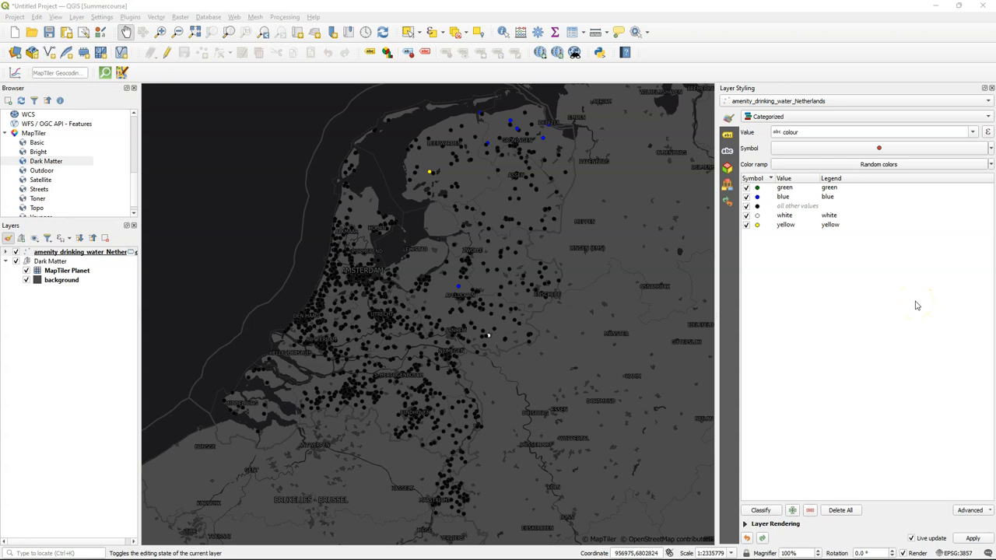
Switch the drinking water layer renderer from Categorized to Single Symbol
{"action": "left_click", "coordinate": [875, 115]}
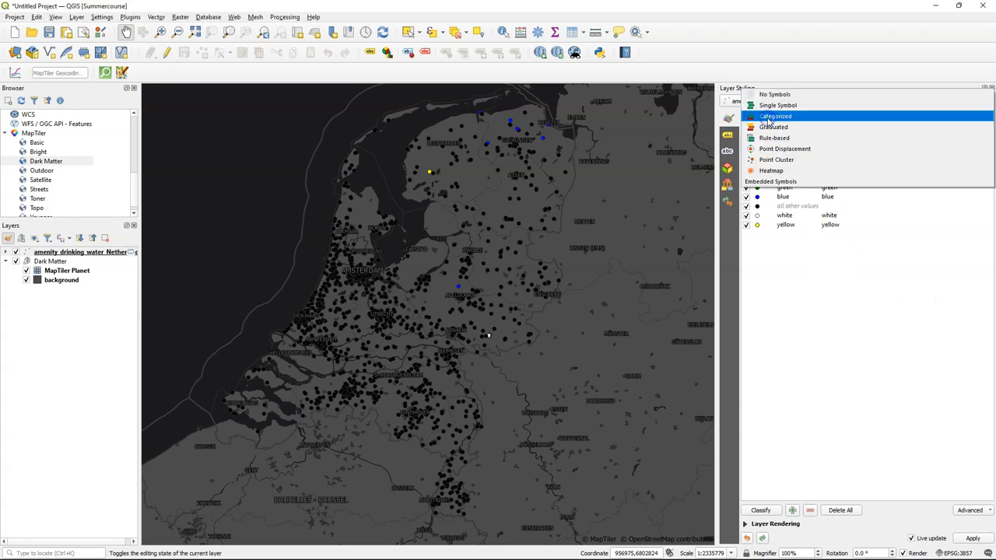
{"action": "left_click", "coordinate": [778, 106]}
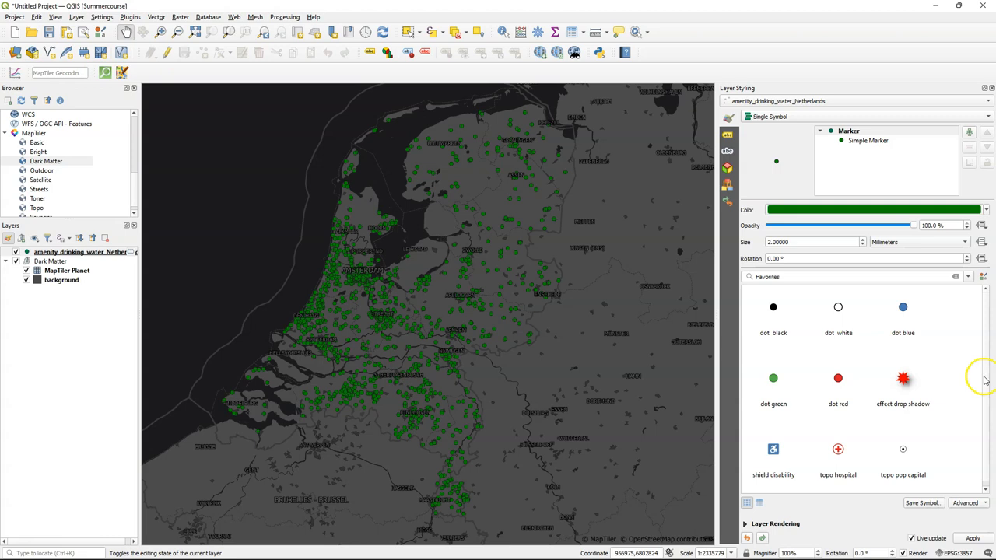
{"action": "mouse_move", "coordinate": [458, 504]}
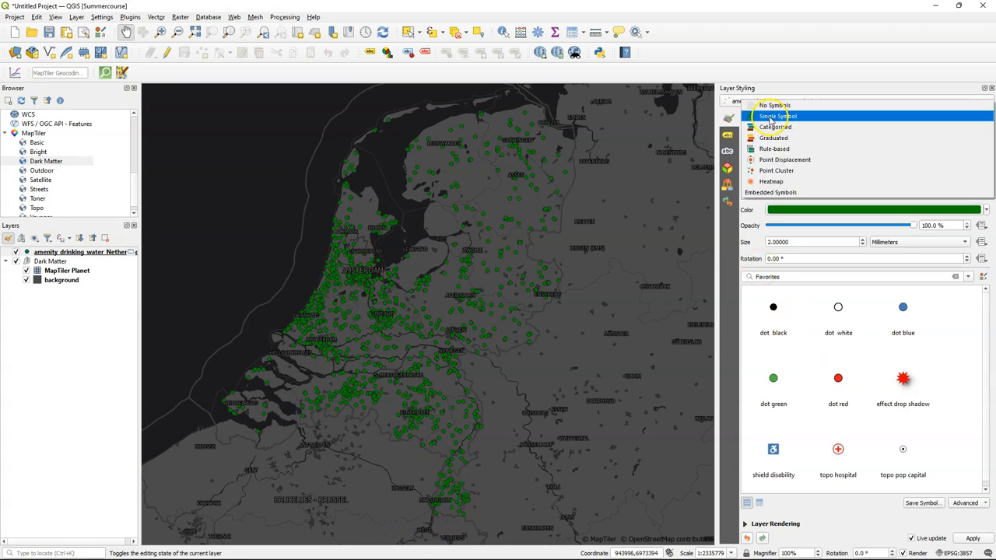
{"action": "mouse_move", "coordinate": [774, 149]}
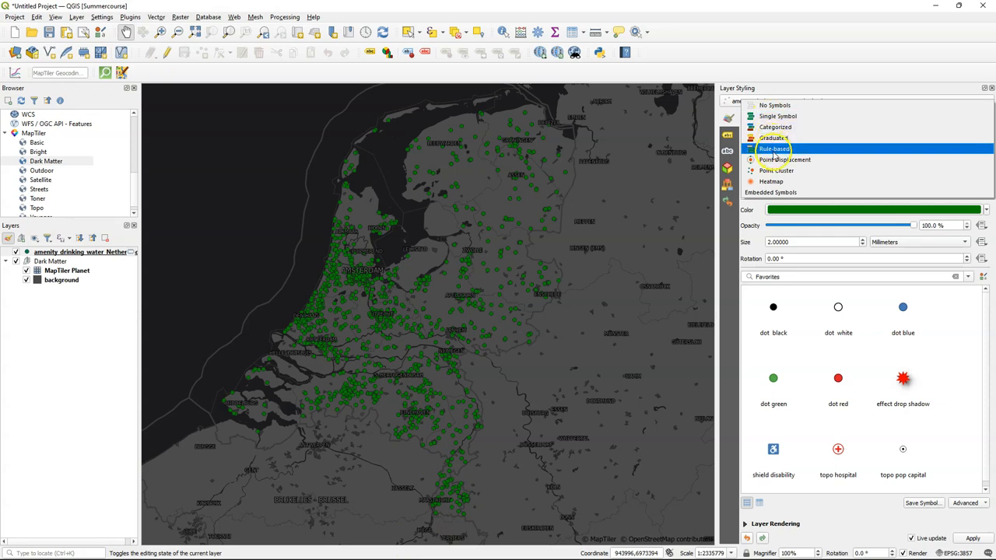
Use Point Displacement with Grid then Ring placement and an edited distance value
{"action": "left_click", "coordinate": [784, 159]}
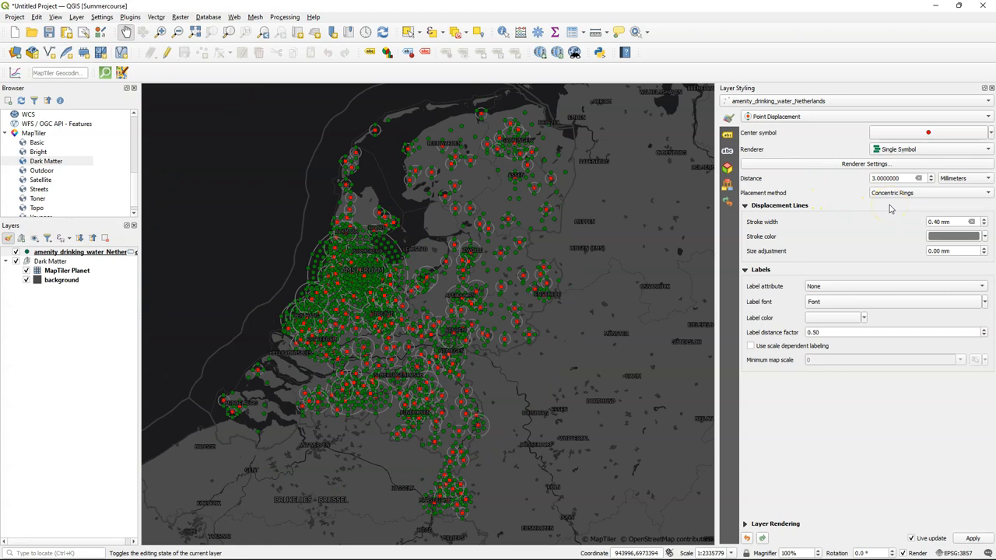
{"action": "left_click", "coordinate": [931, 193]}
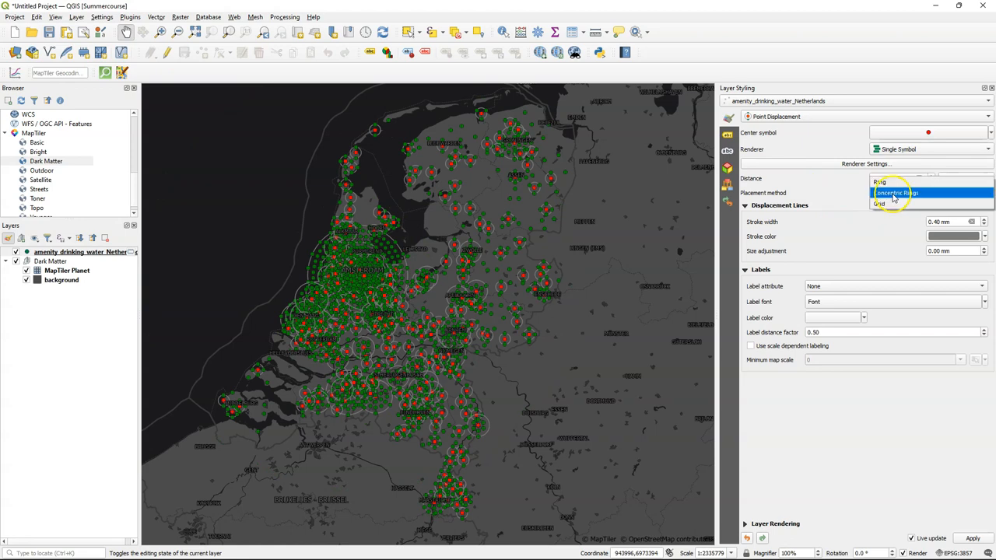
{"action": "left_click", "coordinate": [879, 202]}
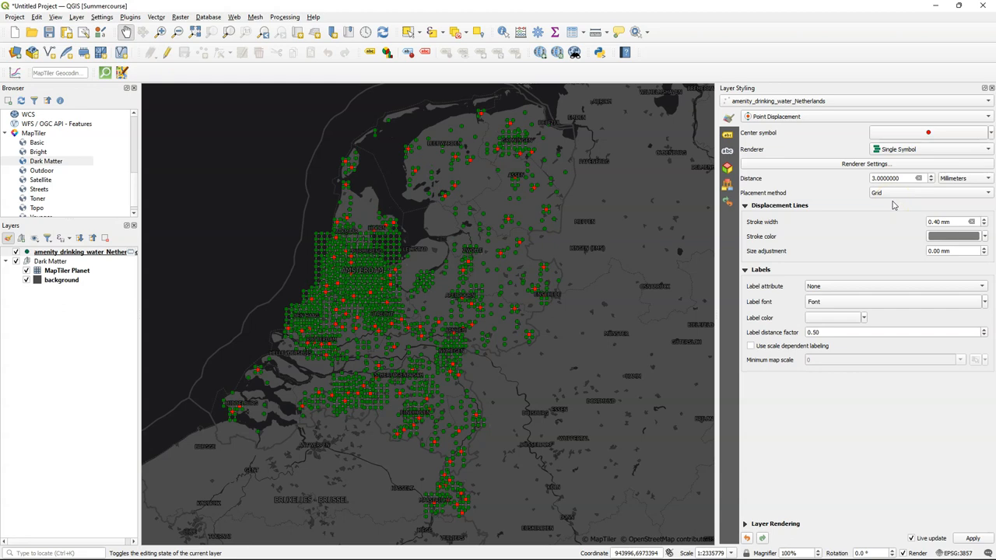
{"action": "left_click", "coordinate": [894, 178]}
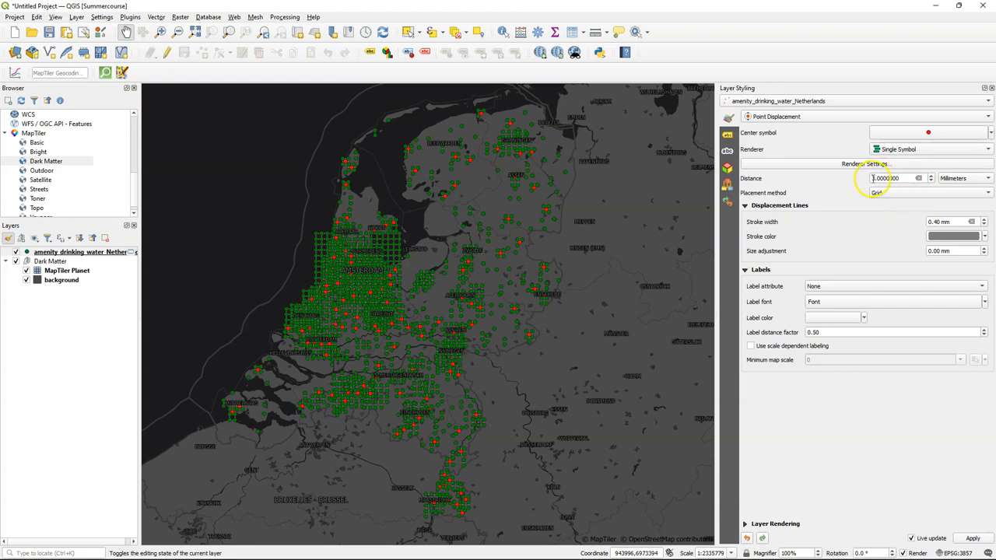
{"action": "left_click", "coordinate": [895, 178]}
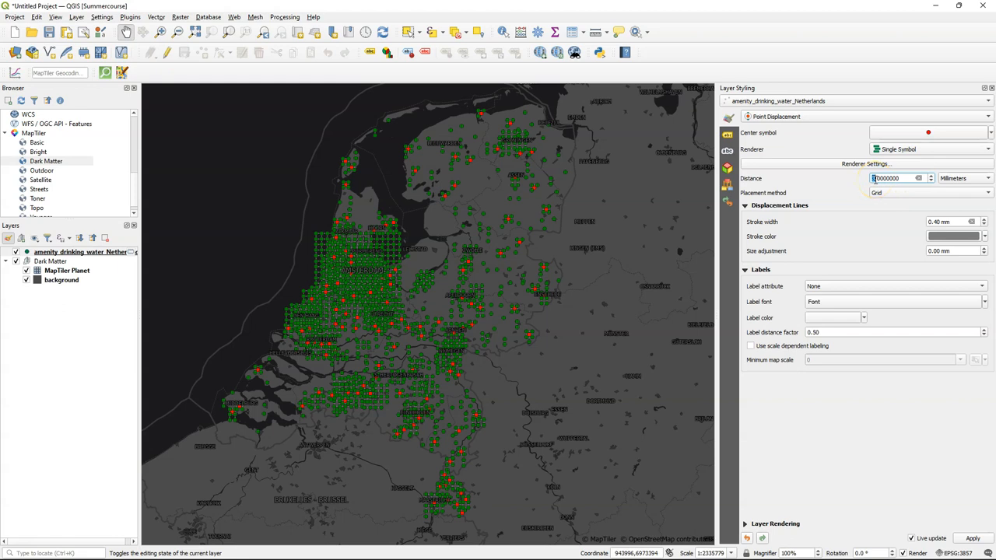
{"action": "left_click", "coordinate": [930, 193]}
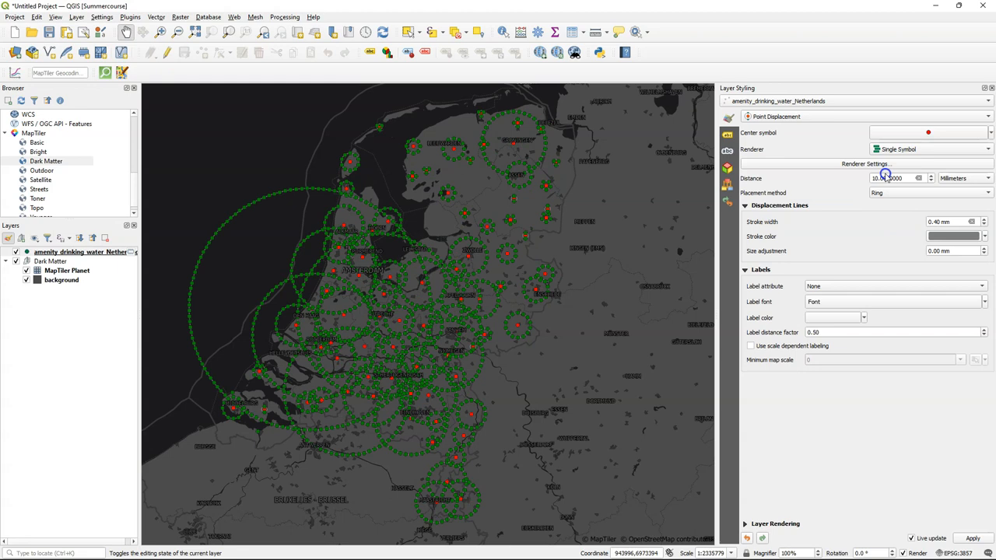
{"action": "left_click", "coordinate": [927, 132]}
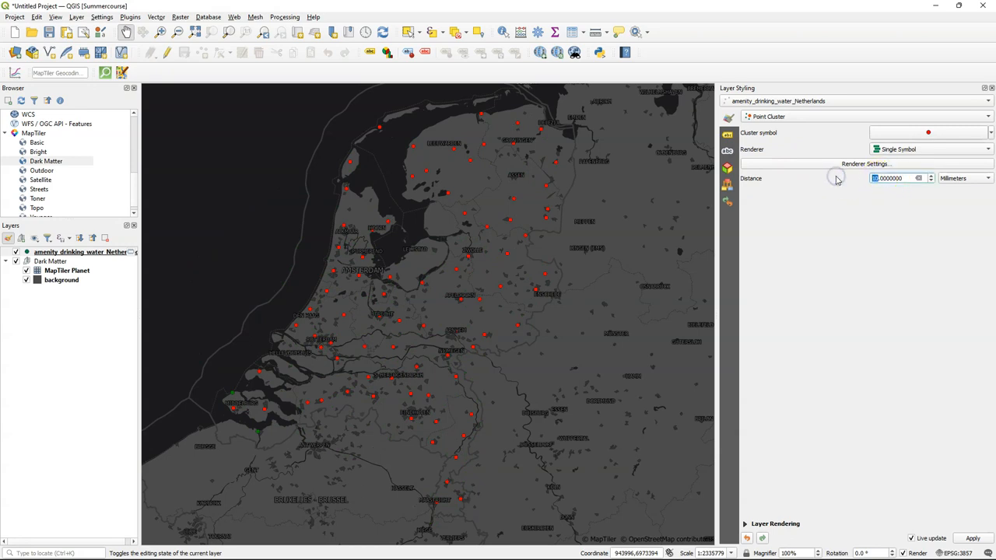
Set the Point Cluster distance to 3 mm
{"action": "type", "text": "3.0000000"}
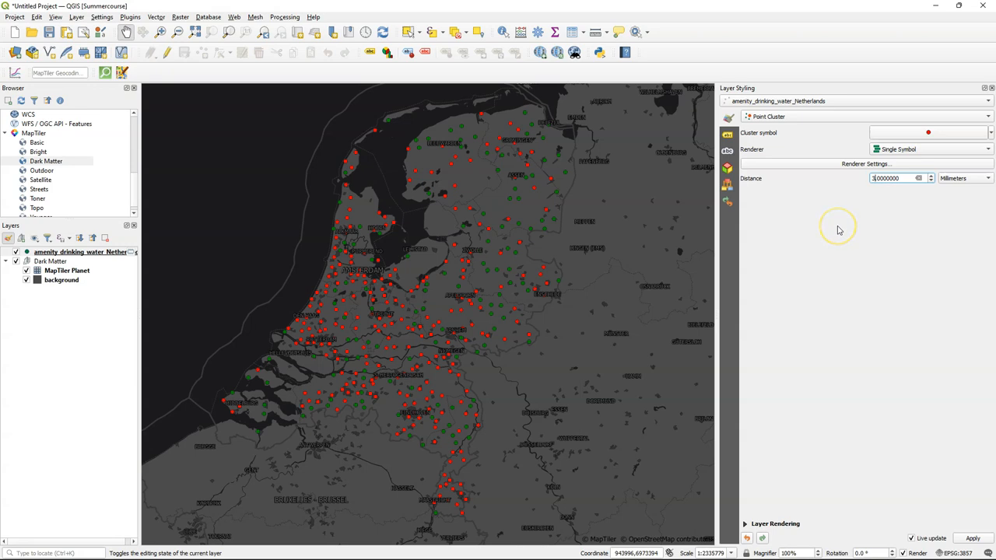
{"action": "mouse_move", "coordinate": [839, 231]}
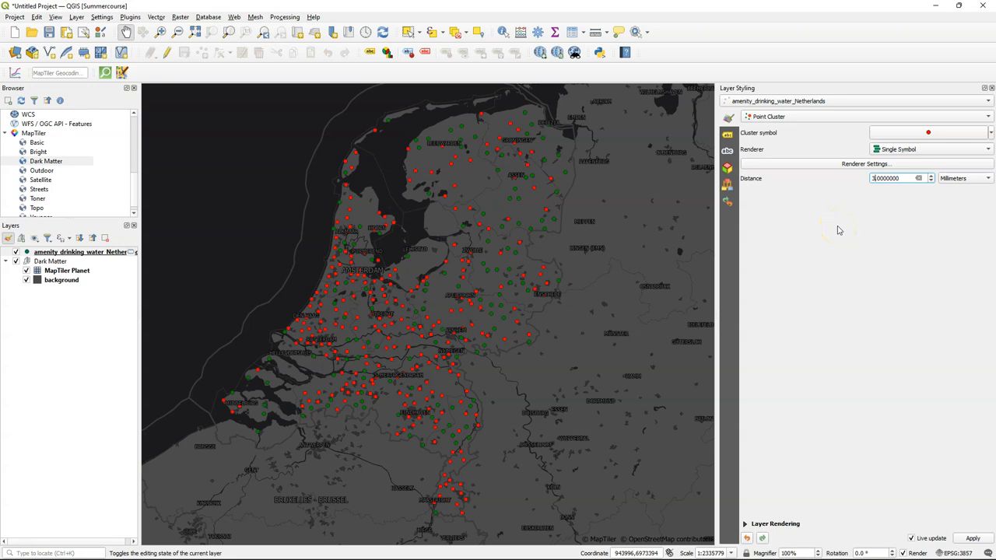
{"action": "mouse_move", "coordinate": [834, 215]}
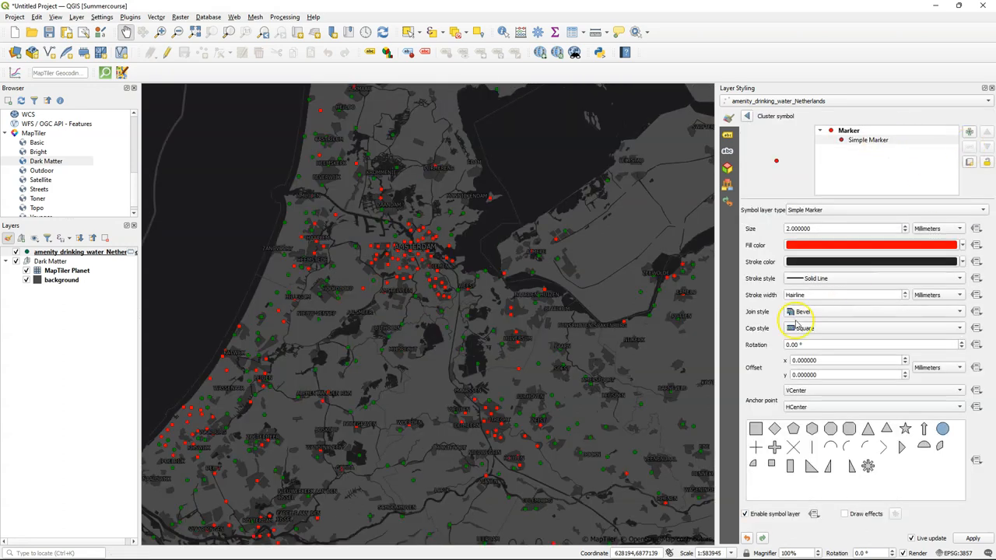
Add a Font Marker layer with black fill to the cluster symbol
{"action": "left_click", "coordinate": [970, 132]}
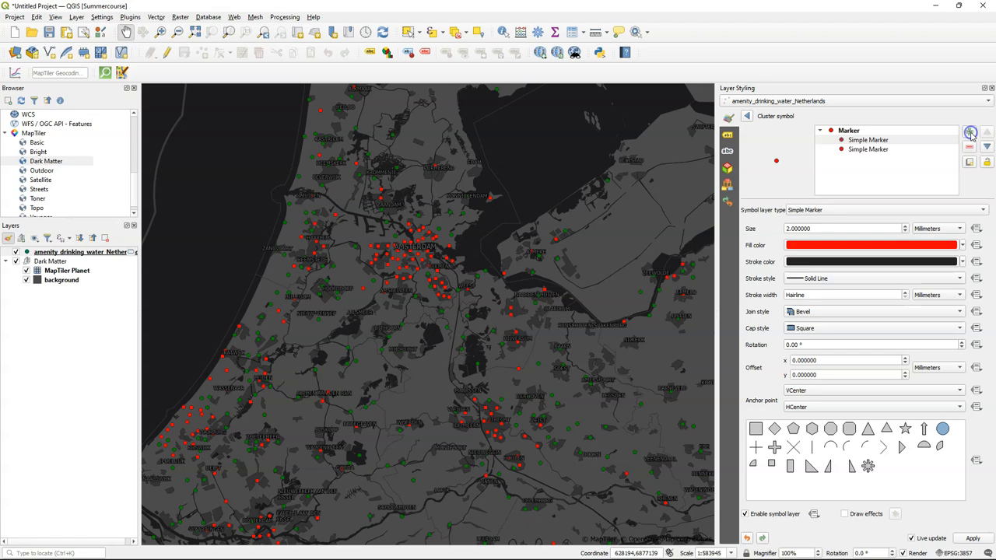
{"action": "left_click", "coordinate": [869, 140]}
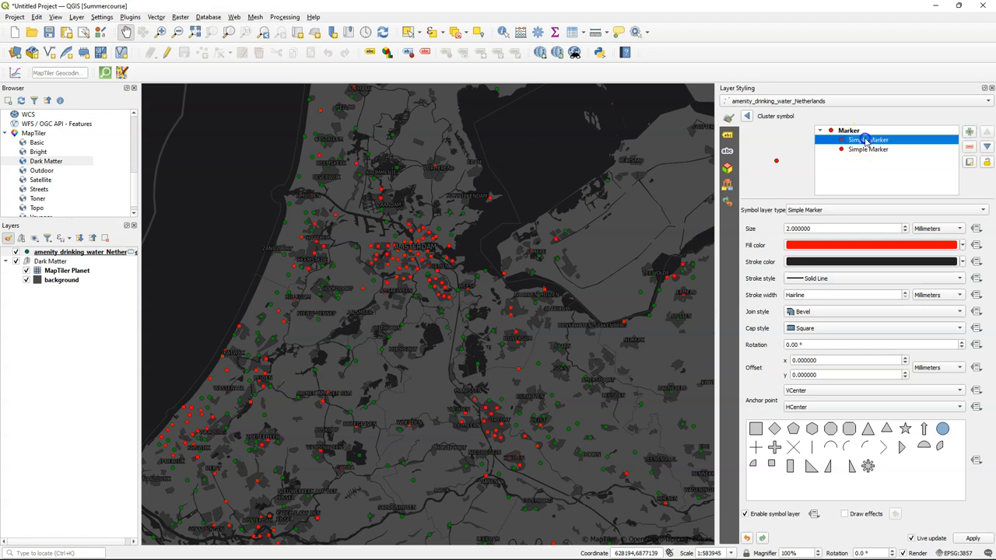
{"action": "left_click", "coordinate": [875, 208]}
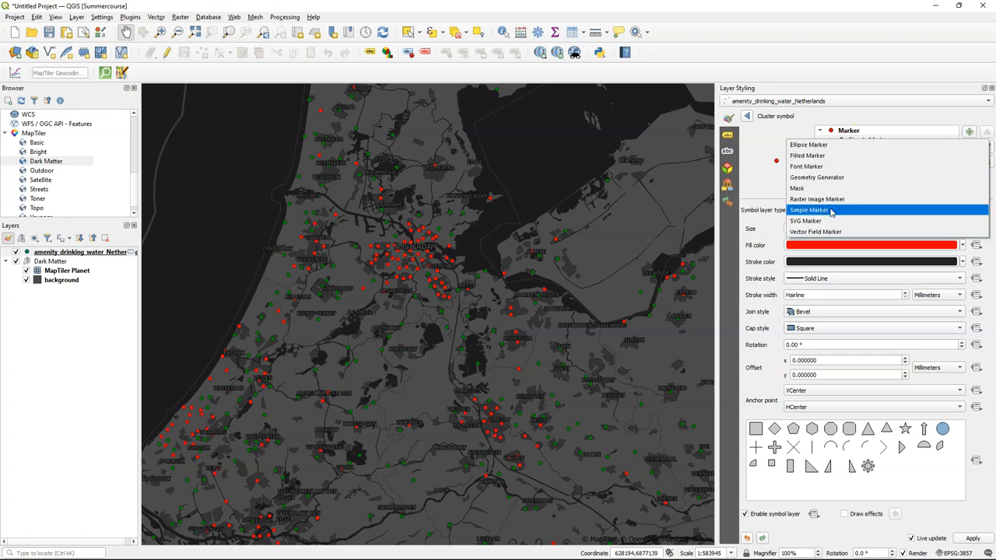
{"action": "left_click", "coordinate": [806, 165]}
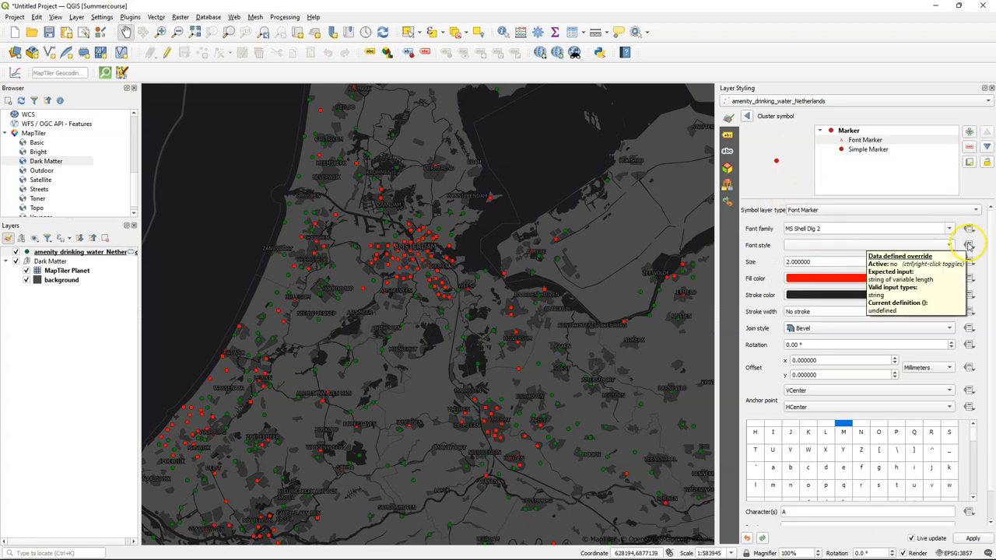
{"action": "left_click", "coordinate": [968, 277]}
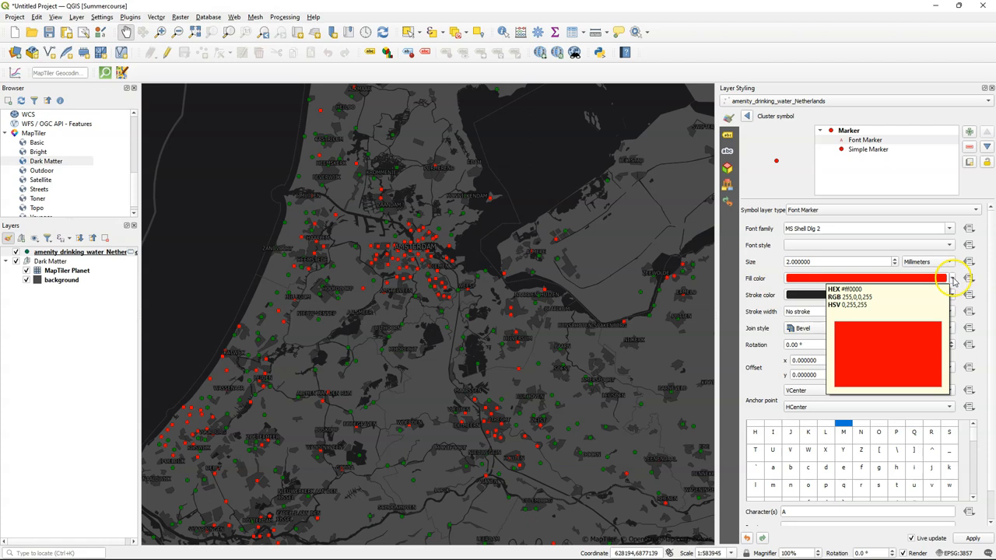
{"action": "left_click", "coordinate": [952, 277]}
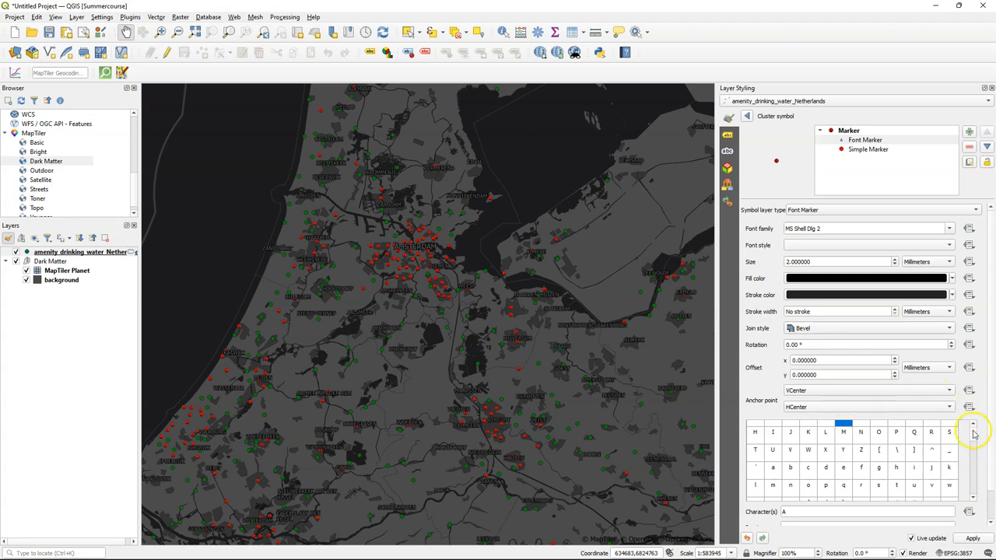
{"action": "left_click", "coordinate": [968, 512]}
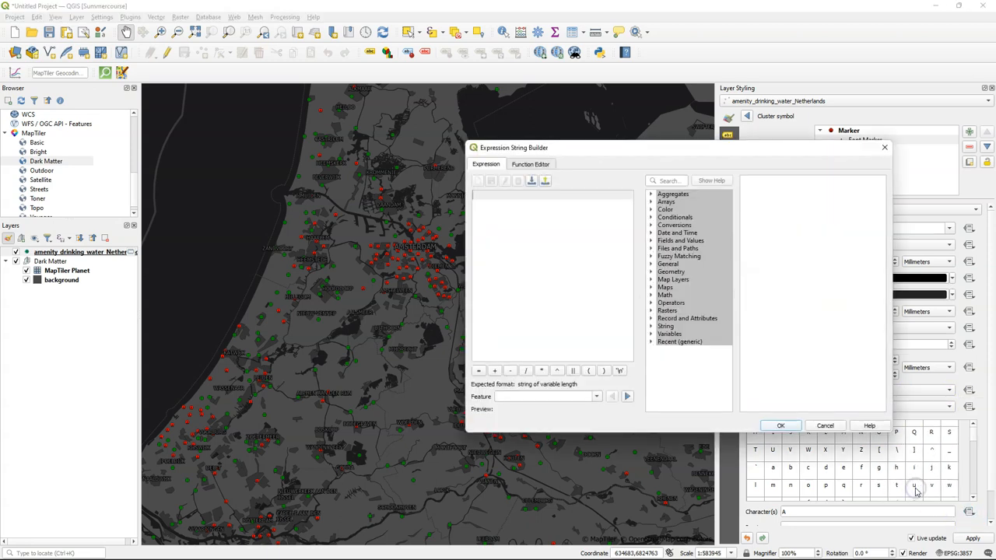
{"action": "left_click", "coordinate": [669, 333]}
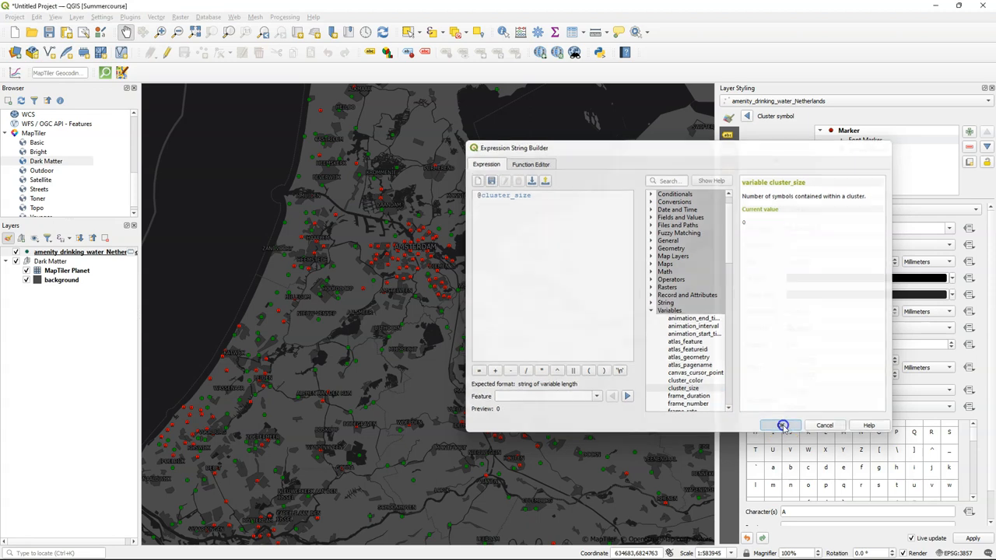
{"action": "left_click", "coordinate": [783, 425]}
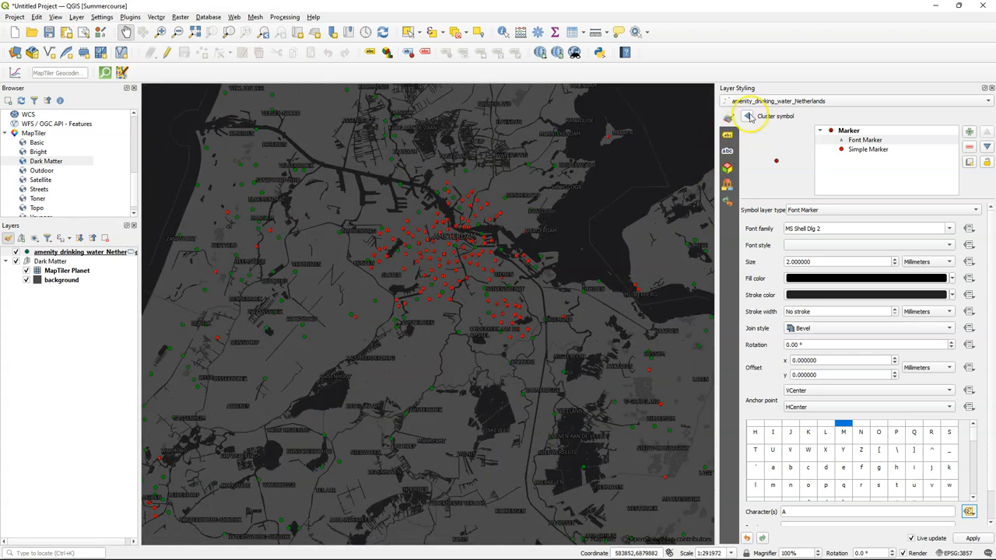
Choose Point Cluster and select the Simple Marker layer of the cluster symbol
{"action": "left_click", "coordinate": [728, 117]}
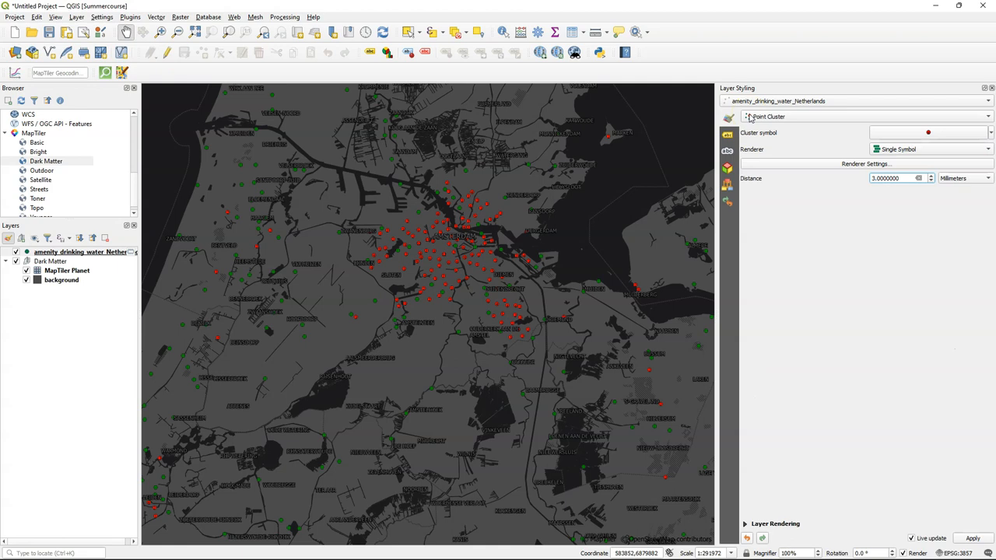
{"action": "left_click", "coordinate": [928, 133]}
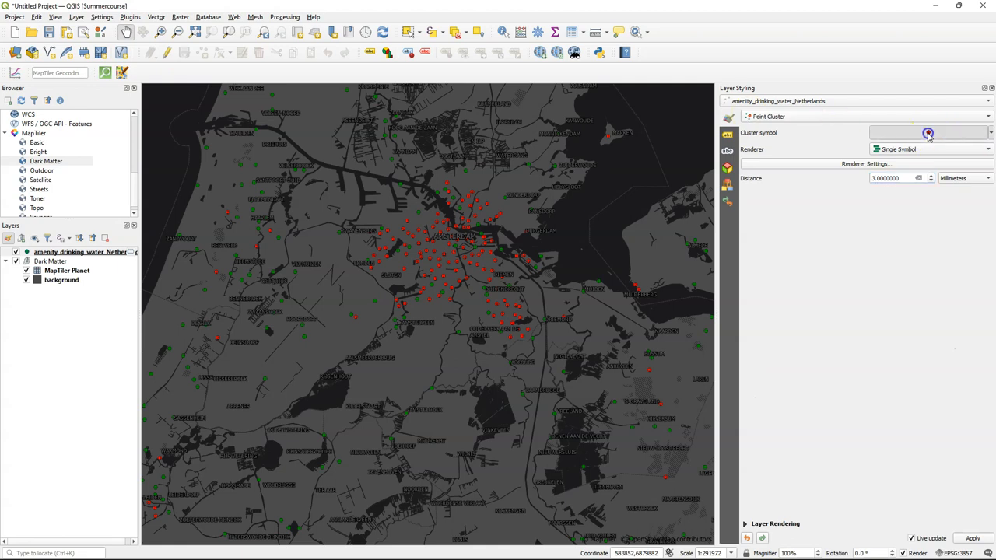
{"action": "left_click", "coordinate": [928, 132]}
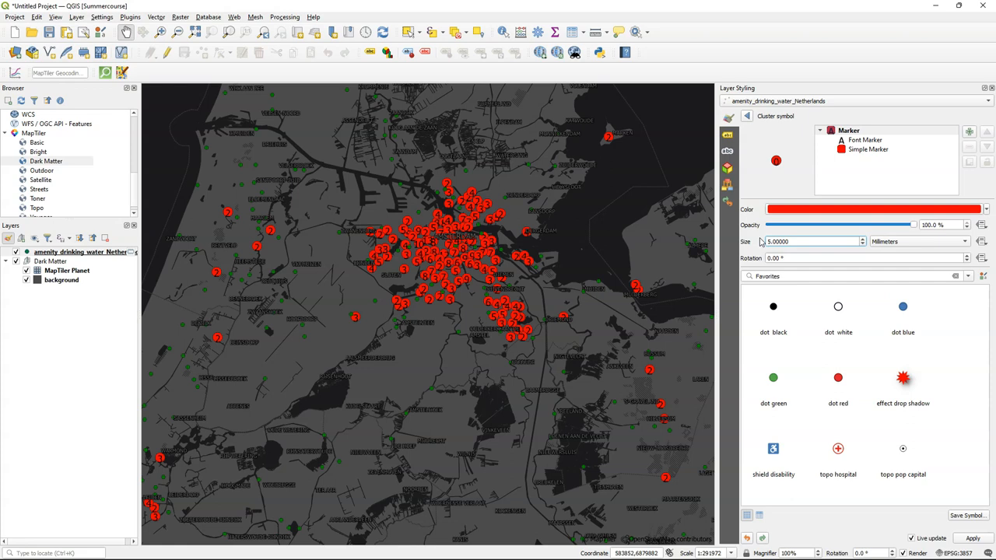
{"action": "left_click", "coordinate": [869, 149]}
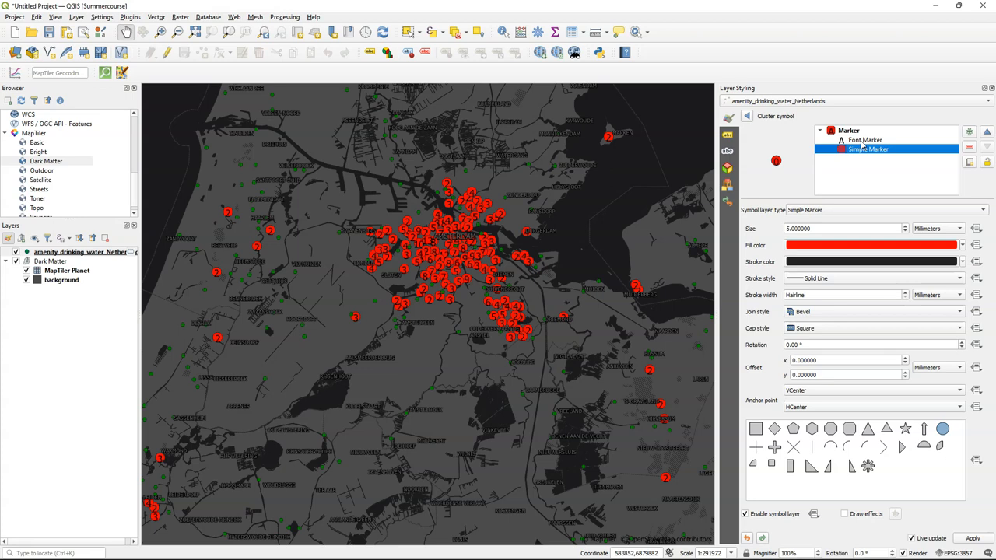
{"action": "mouse_move", "coordinate": [683, 217]}
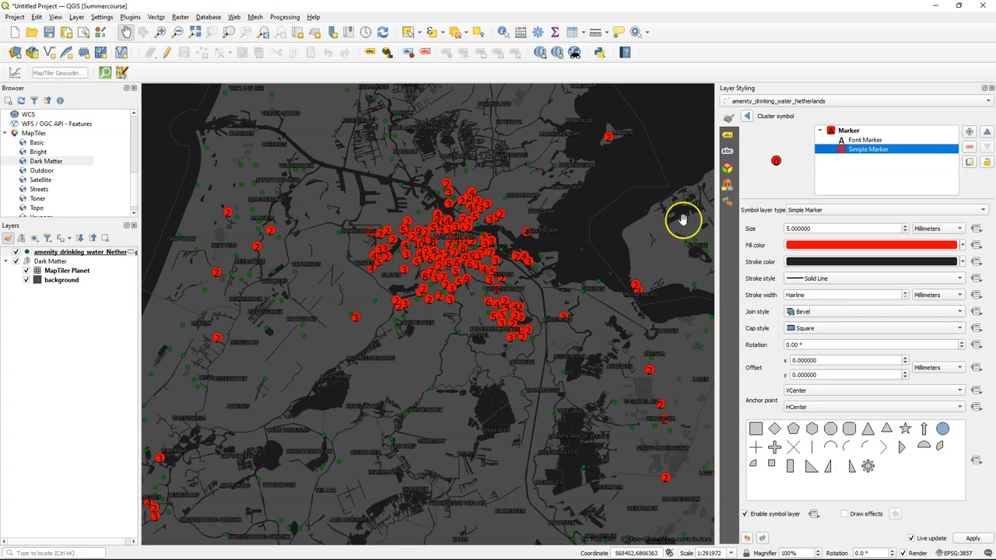
{"action": "left_click", "coordinate": [728, 115]}
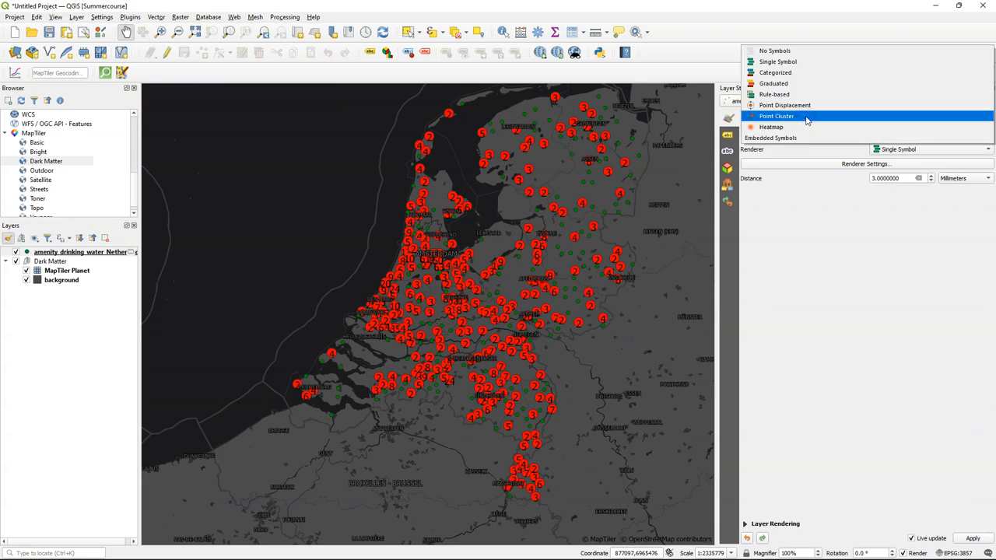
Render the points as a Heatmap with the Cividis ramp and Multiply blending mode
{"action": "left_click", "coordinate": [772, 128]}
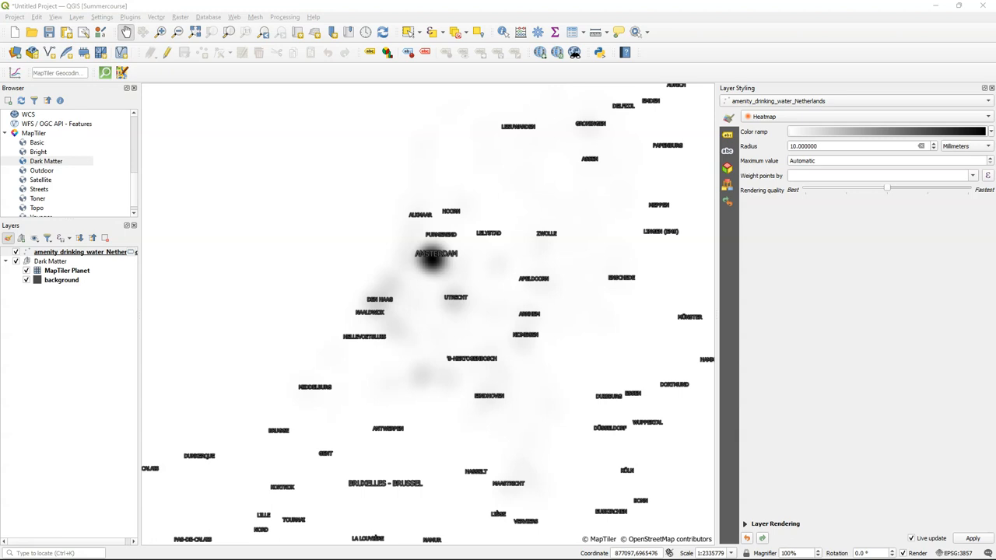
{"action": "left_click", "coordinate": [887, 131]}
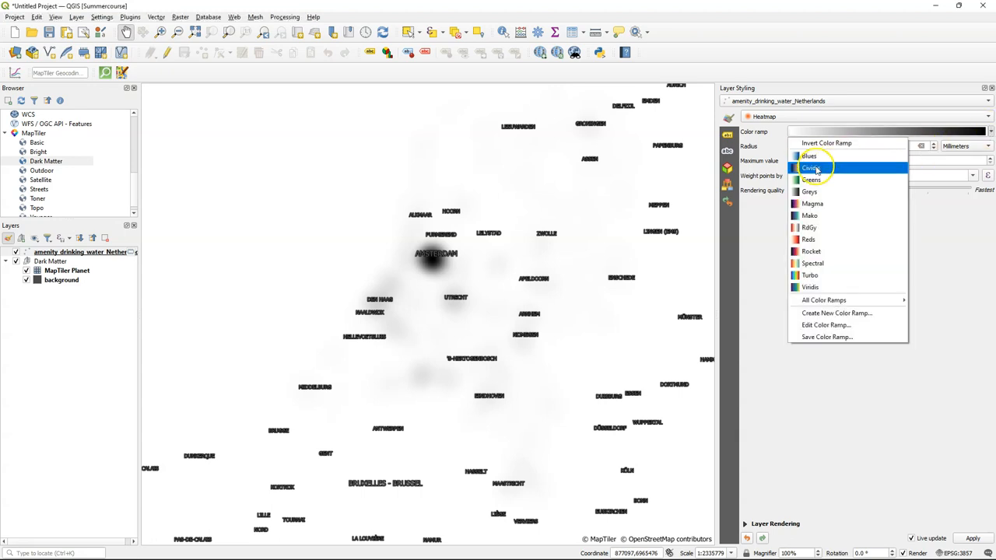
{"action": "left_click", "coordinate": [809, 156]}
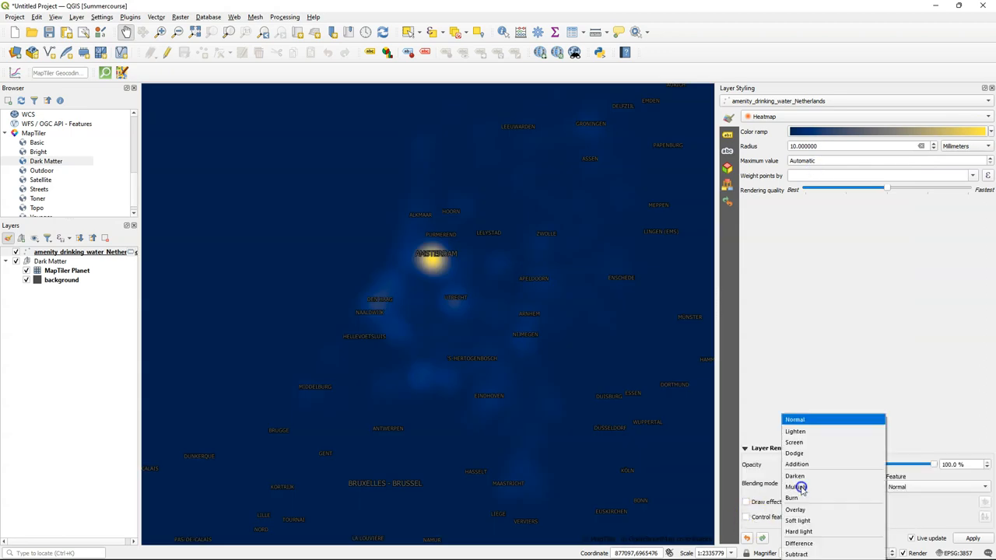
{"action": "left_click", "coordinate": [795, 485]}
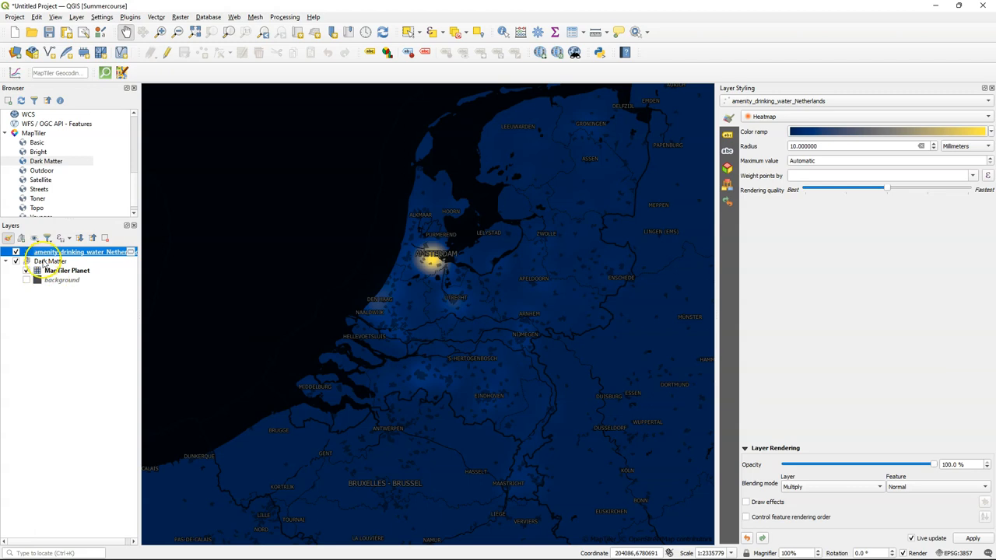
{"action": "left_click", "coordinate": [67, 271]}
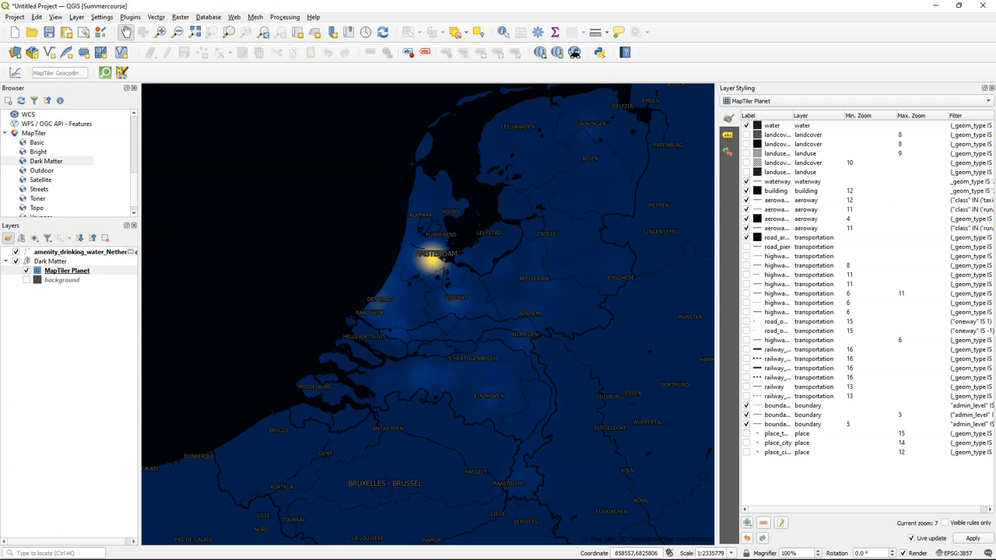
{"action": "mouse_move", "coordinate": [522, 243]}
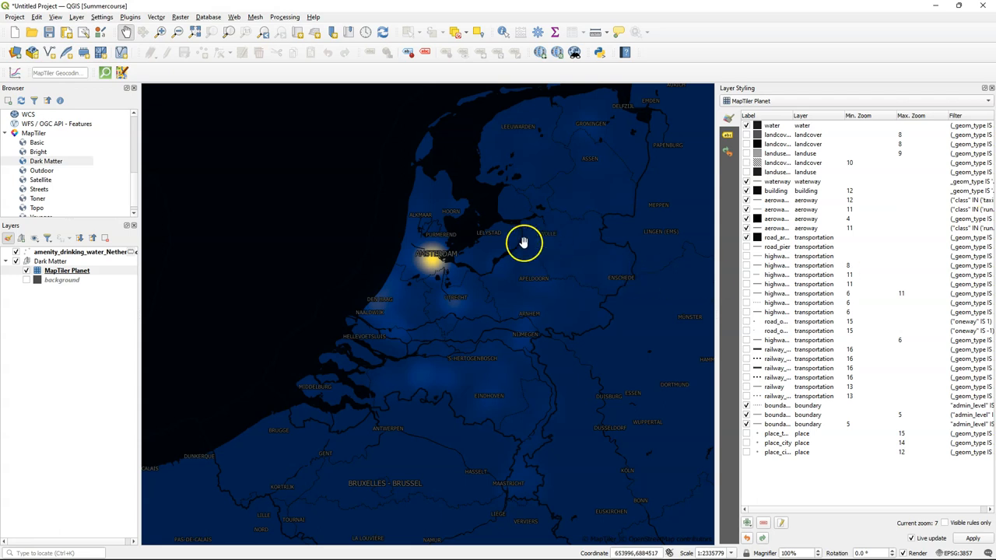
Set the project CRS to EPSG:28992 Amersfoort / RD New, accepting both layer transformations
{"action": "left_click_drag", "start_coordinate": [523, 242], "coordinate": [521, 260]}
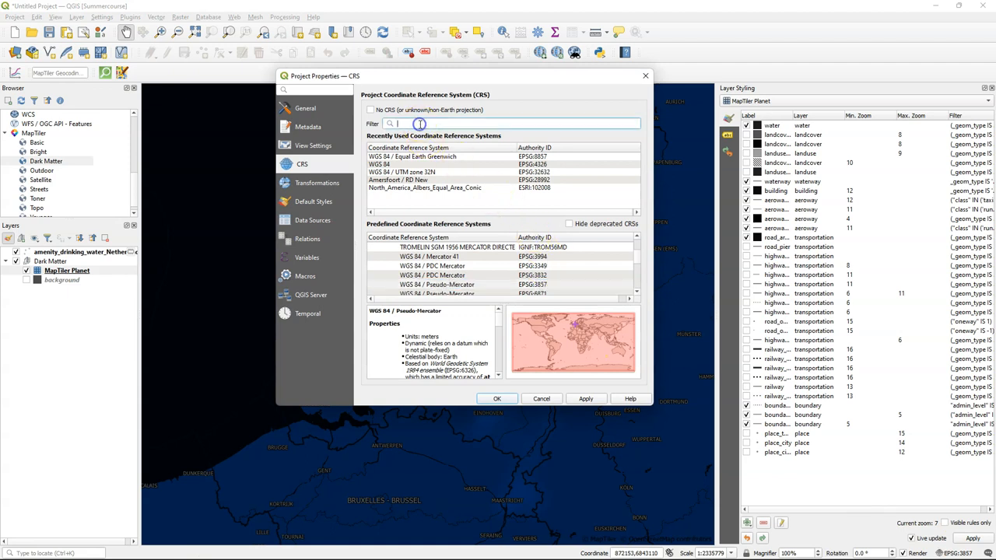
{"action": "type", "text": "28992"}
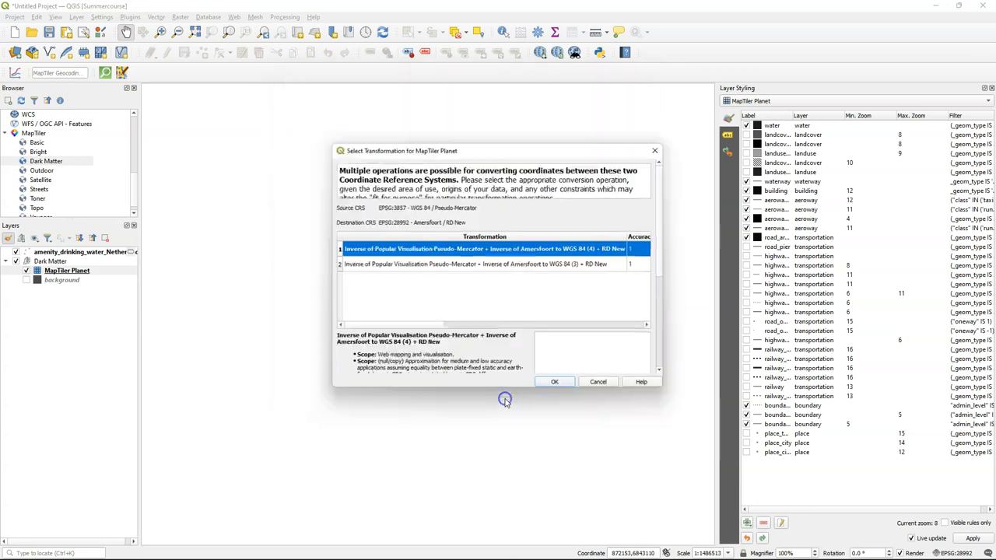
{"action": "left_click", "coordinate": [554, 381]}
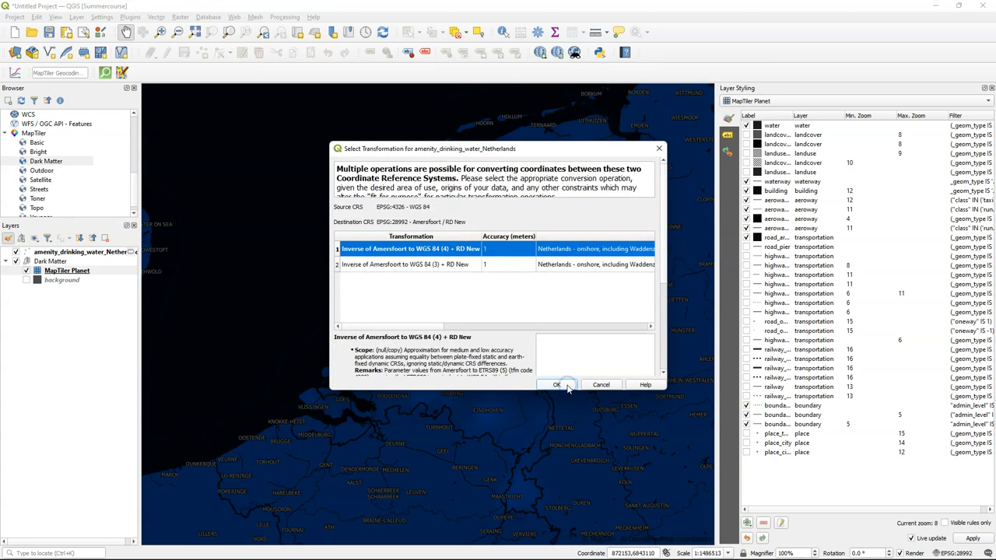
{"action": "left_click", "coordinate": [557, 385]}
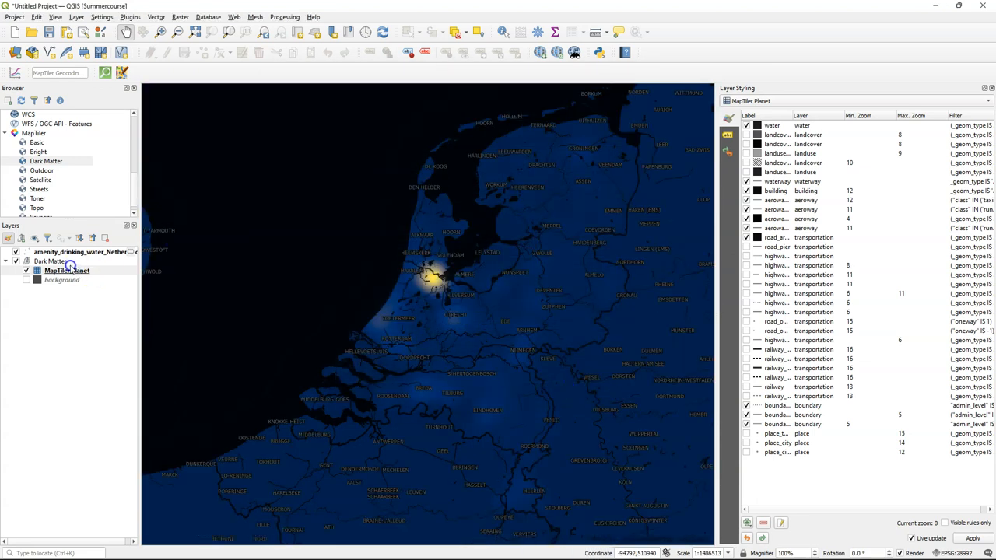
{"action": "left_click", "coordinate": [78, 252]}
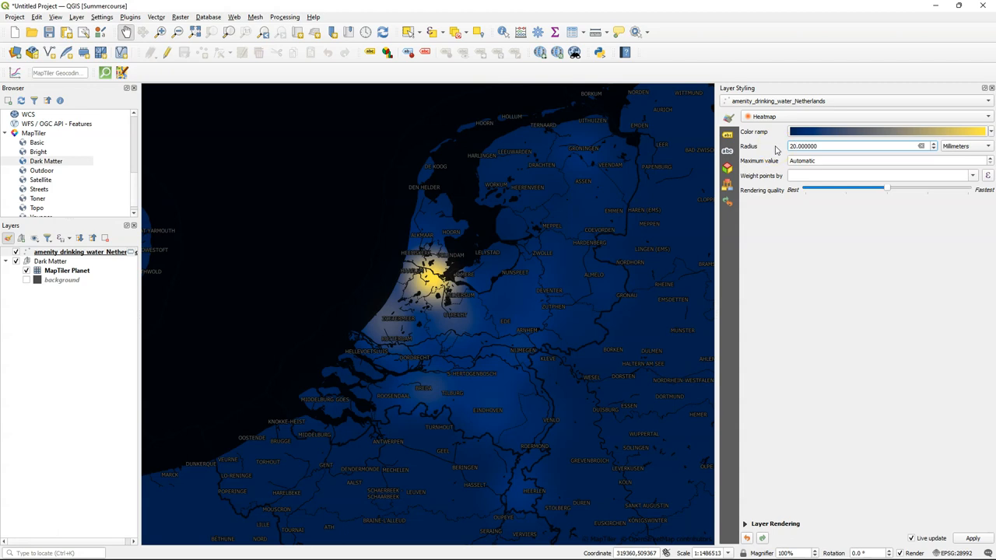
Adjust the heatmap rendering quality slider for the 20 mm radius heatmap
{"action": "left_click_drag", "start_coordinate": [848, 188], "coordinate": [887, 189]}
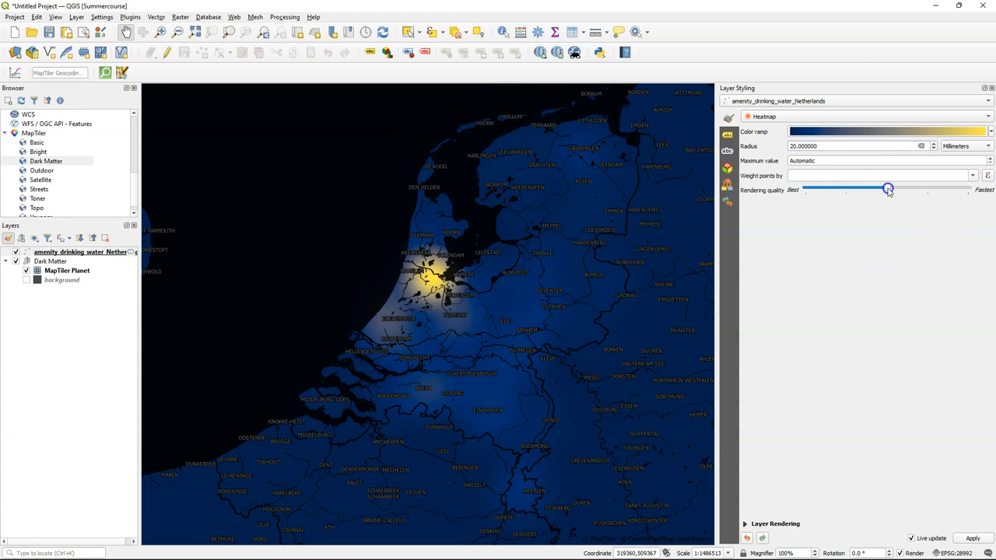
{"action": "left_click_drag", "start_coordinate": [887, 190], "coordinate": [968, 190]}
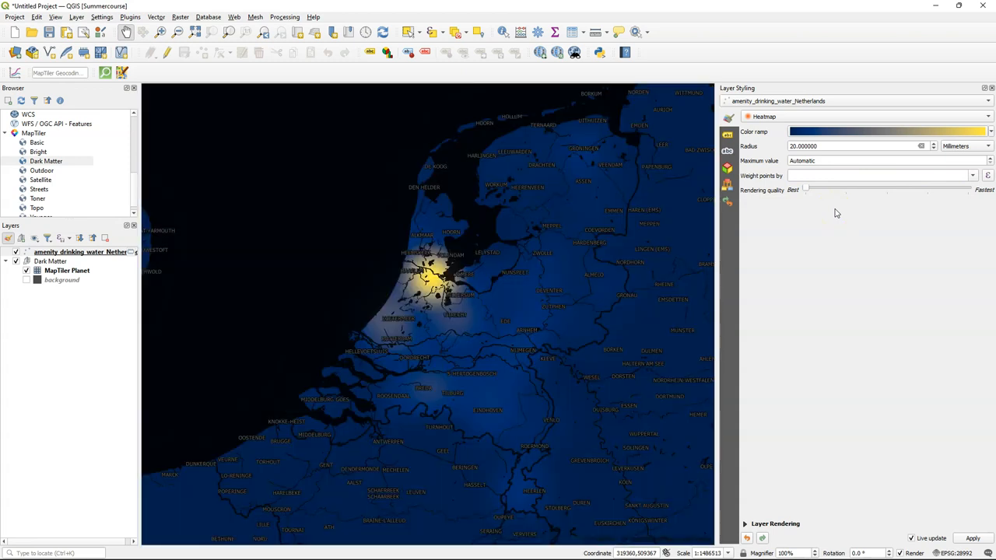
{"action": "left_click", "coordinate": [67, 271]}
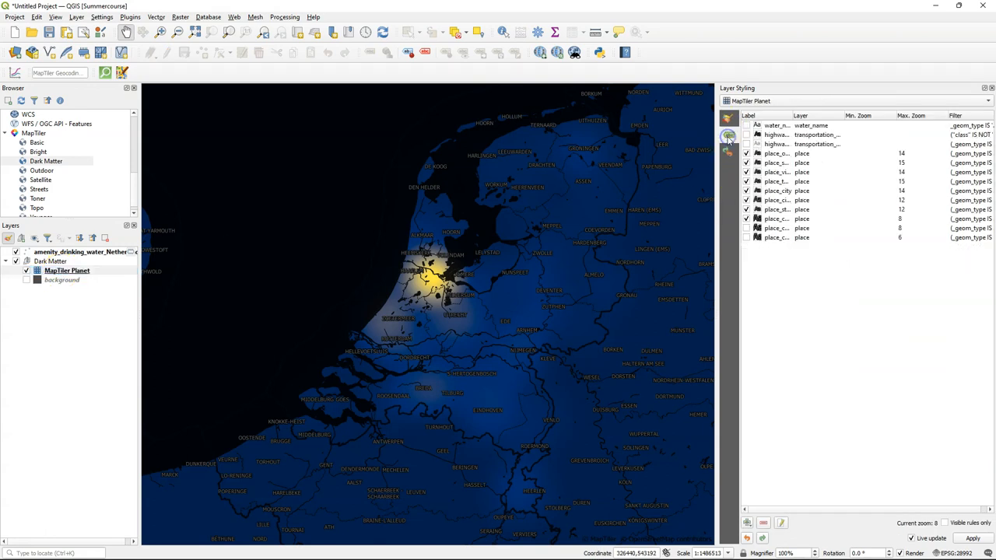
Wrap the MapTiler Planet place label rule's Value expression in upper() so names show in capitals
{"action": "double_click", "coordinate": [775, 154]}
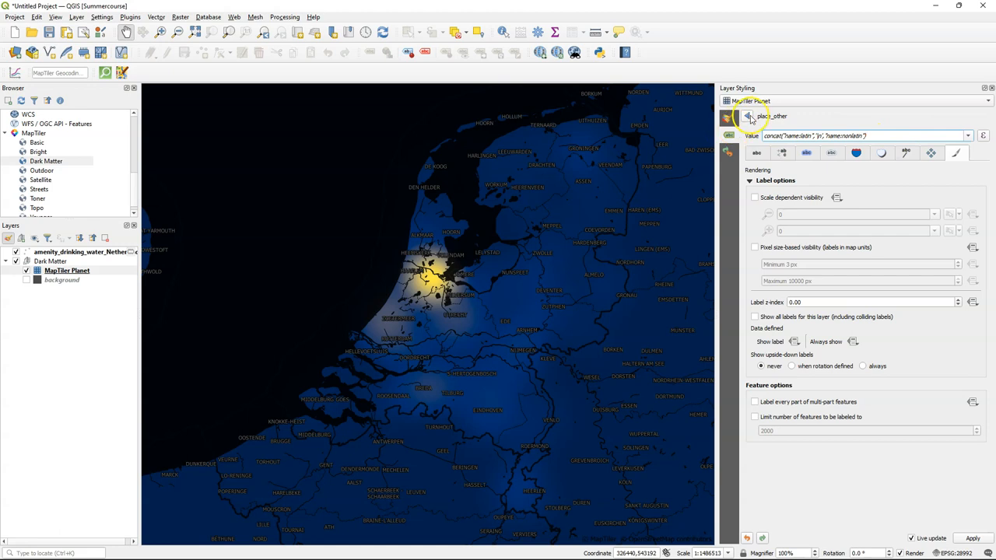
{"action": "left_click", "coordinate": [750, 115]}
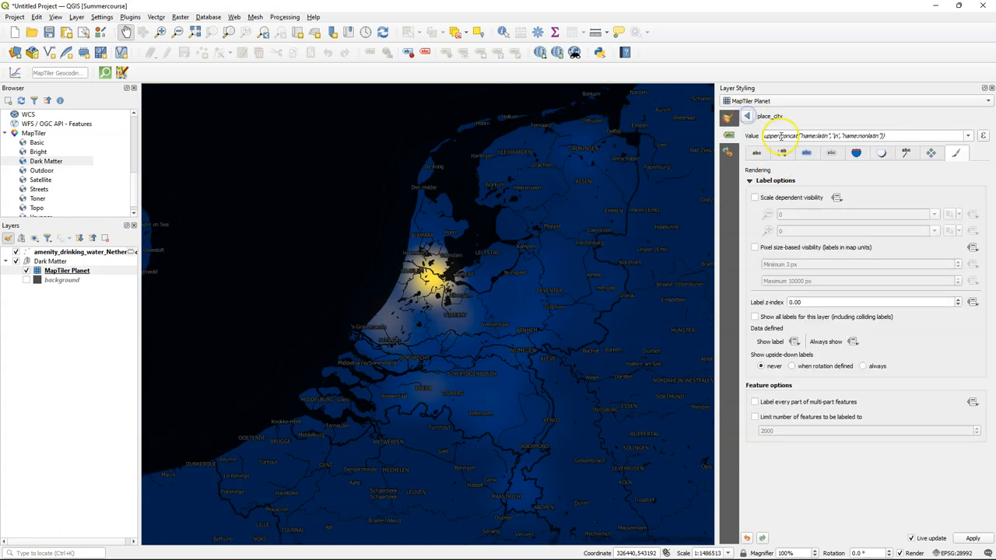
{"action": "left_click", "coordinate": [728, 118]}
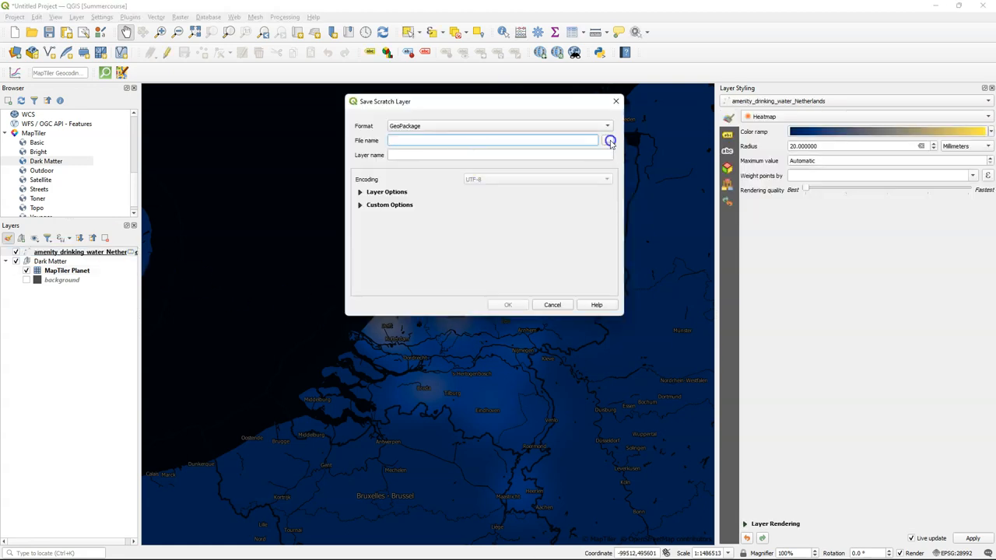
Save the scratch layer to F:/SummerCourse/Heatmap/heatmap.gpkg with layer name 'water taps'
{"action": "left_click", "coordinate": [610, 141]}
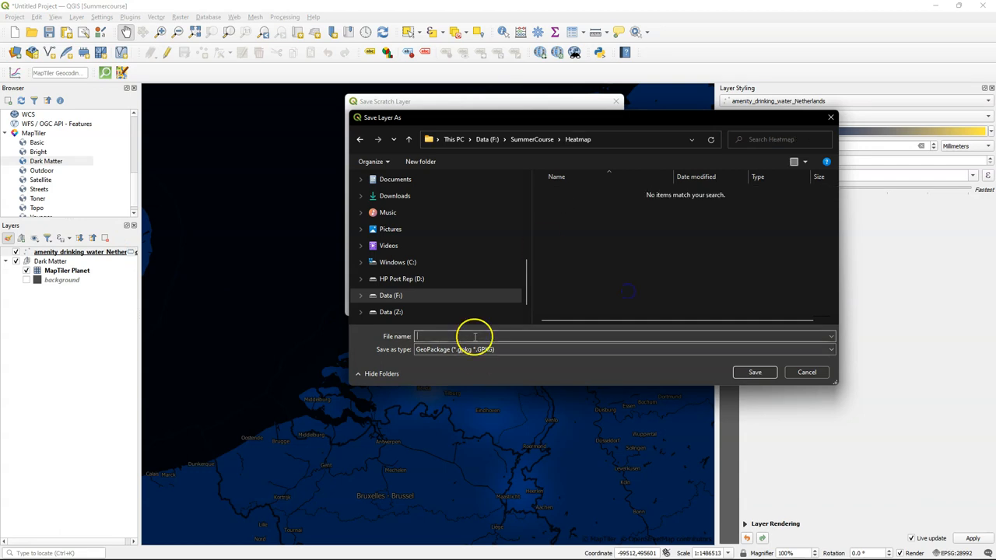
{"action": "left_click", "coordinate": [753, 372]}
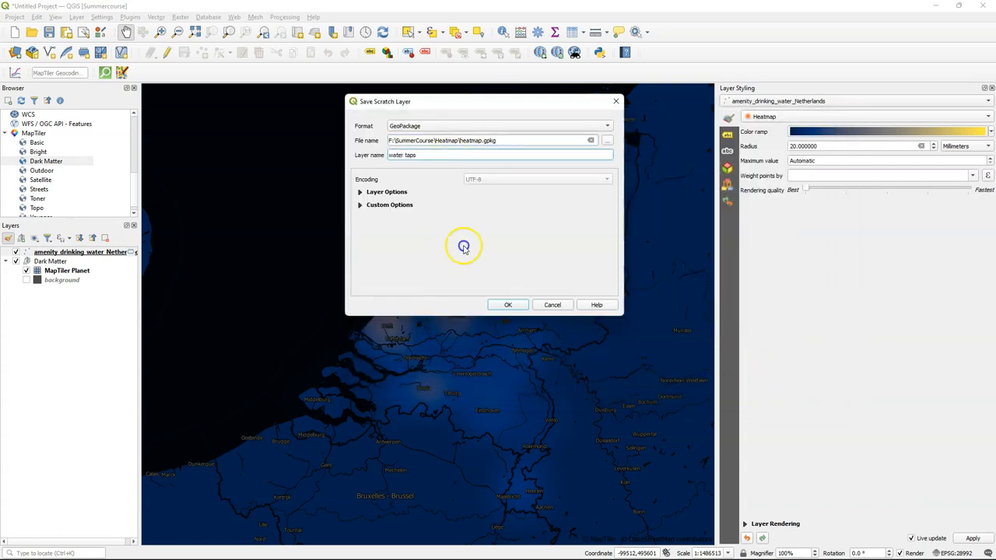
{"action": "left_click", "coordinate": [507, 304]}
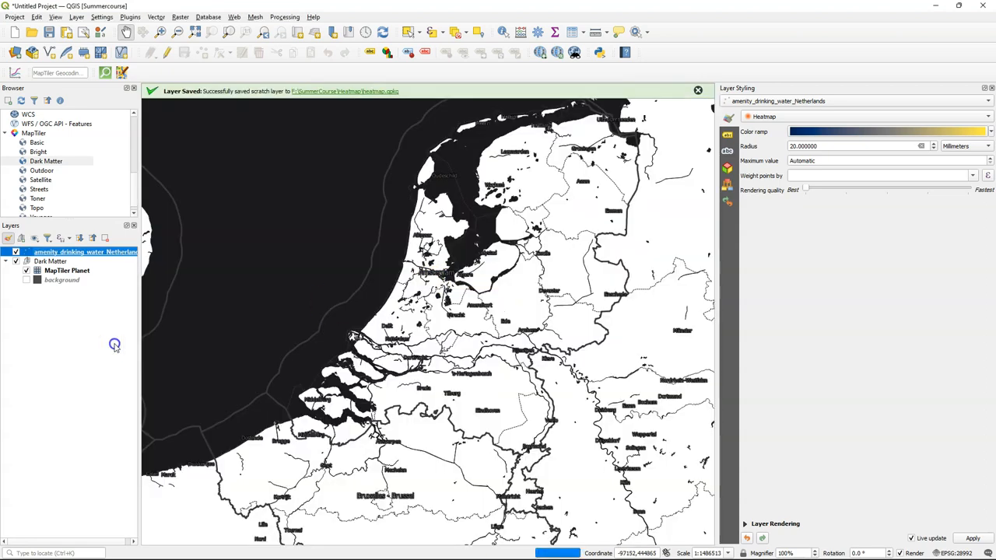